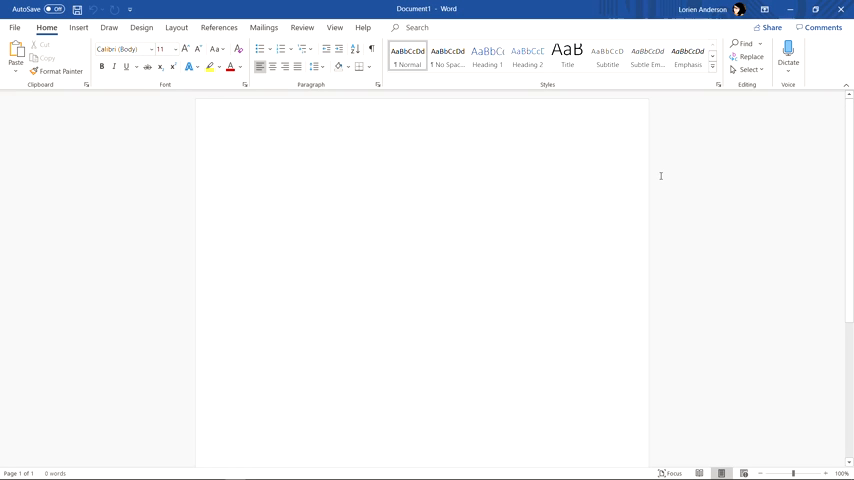
# Make Times New Roman the document font and choose the text size before writing.
pyautogui.click(248, 156)
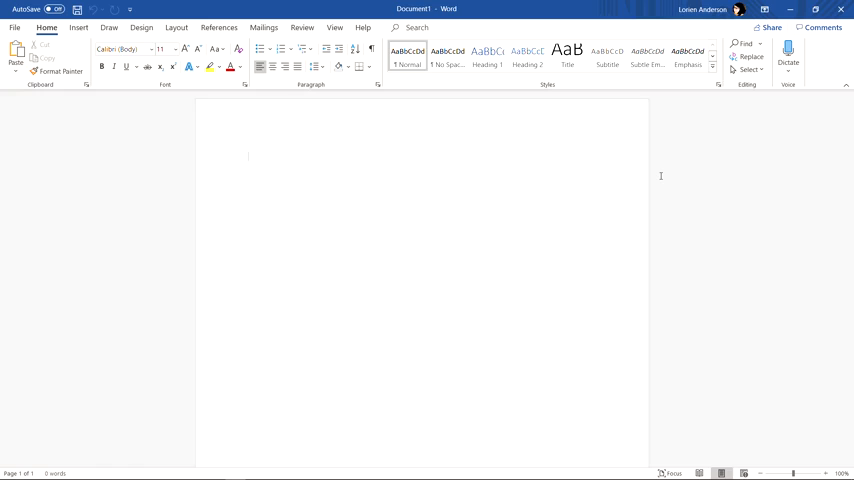
pyautogui.click(248, 156)
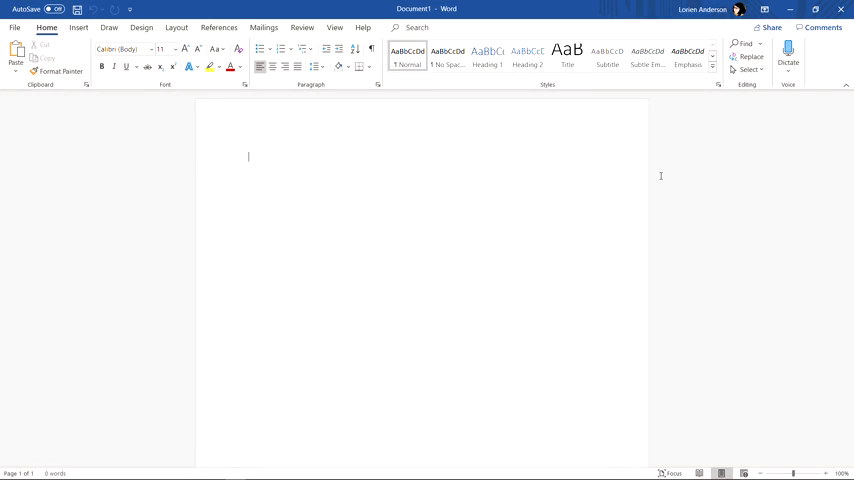
pyautogui.moveTo(410, 106)
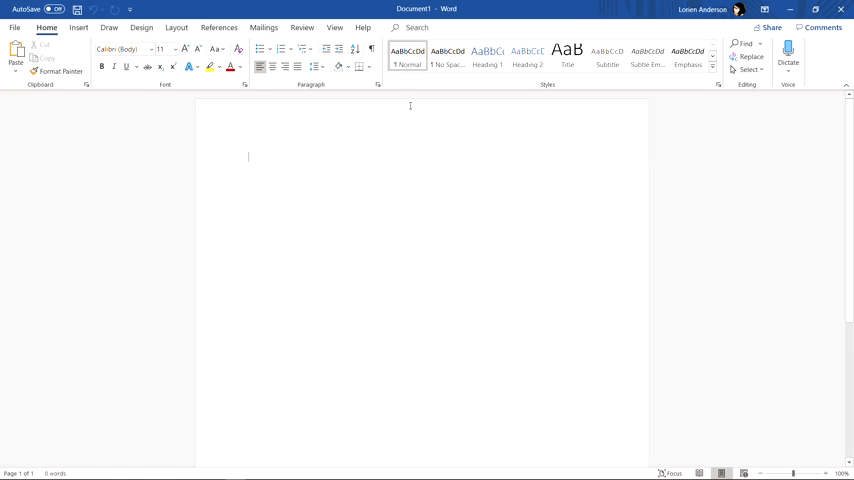
pyautogui.moveTo(112, 190)
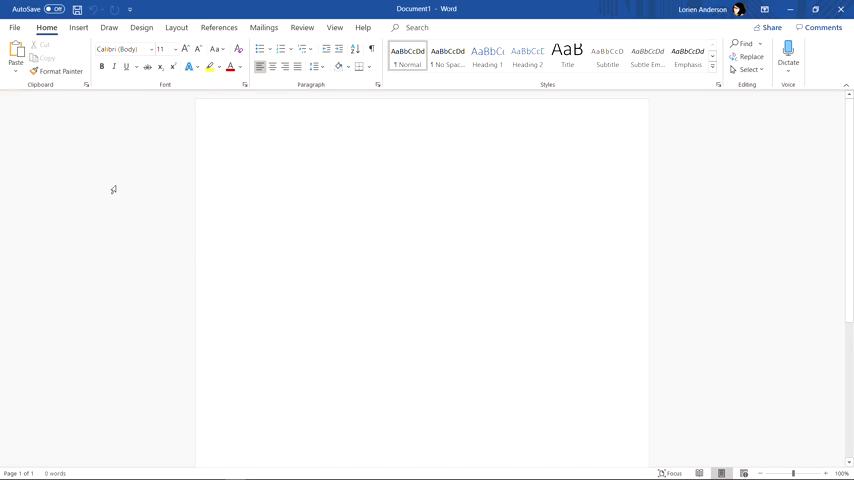
pyautogui.moveTo(170, 170)
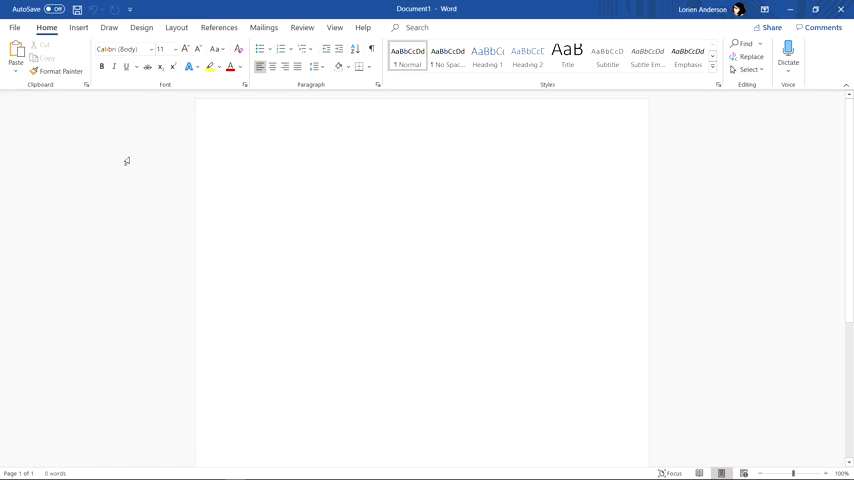
pyautogui.moveTo(78, 168)
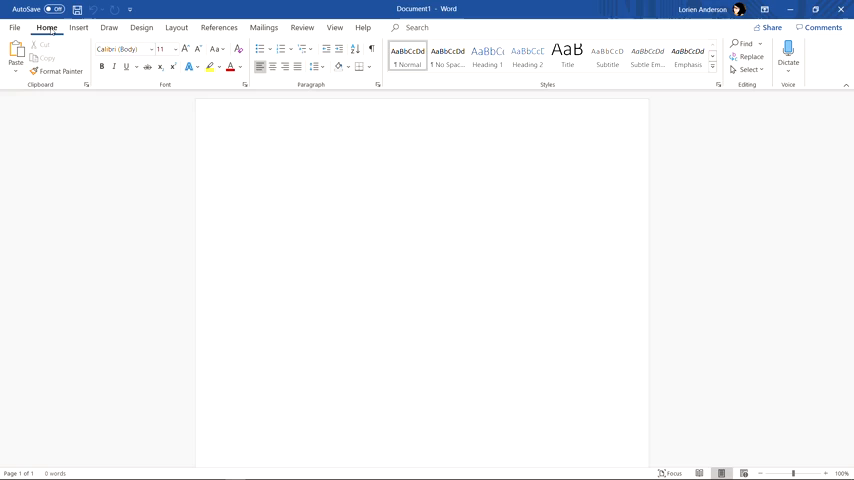
pyautogui.click(248, 156)
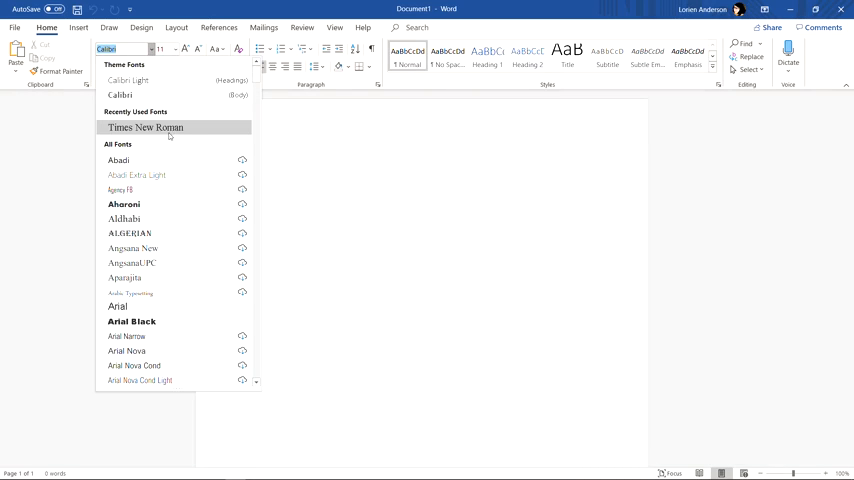
pyautogui.click(144, 128)
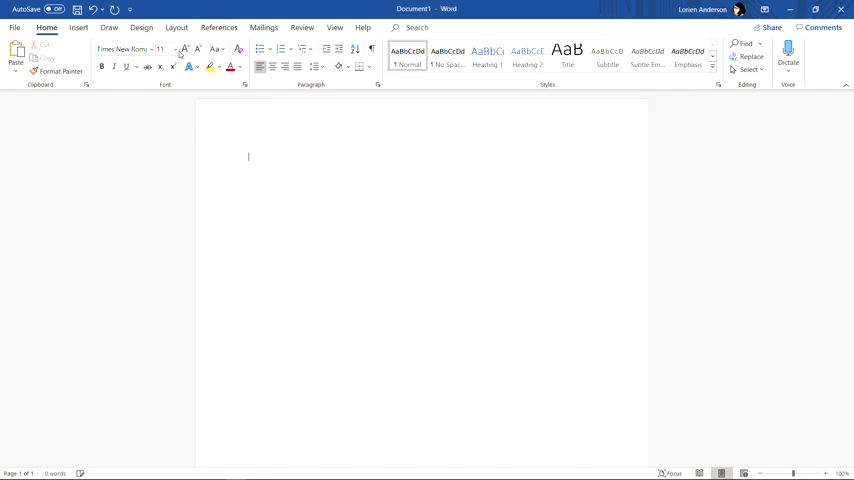
pyautogui.click(172, 48)
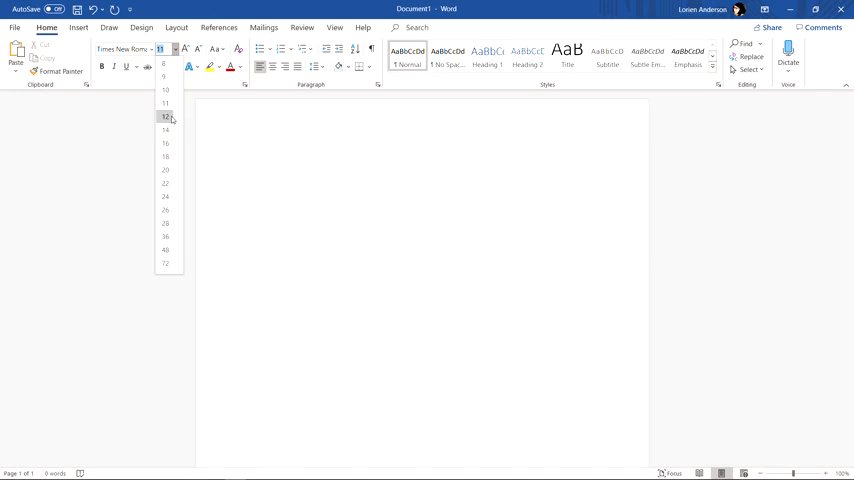
pyautogui.click(164, 116)
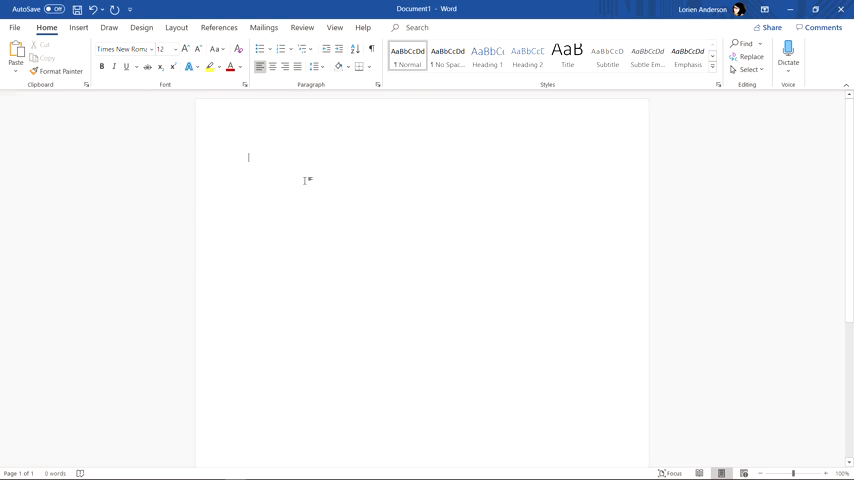
pyautogui.moveTo(142, 156)
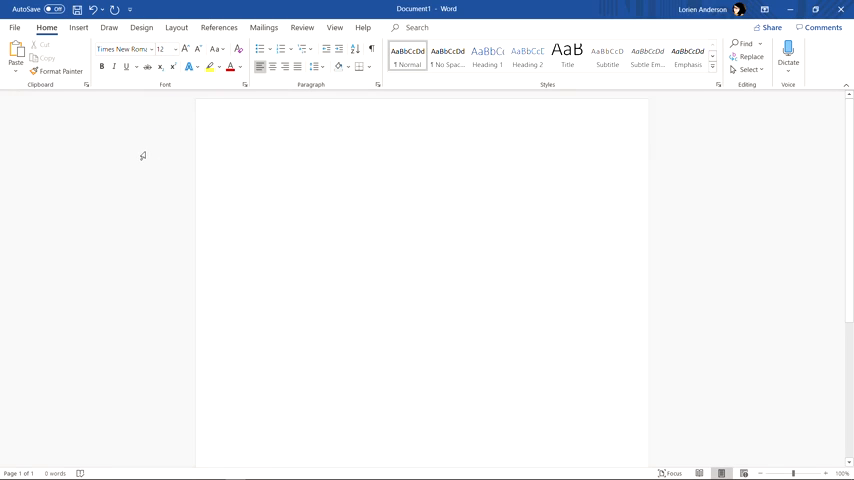
pyautogui.moveTo(224, 276)
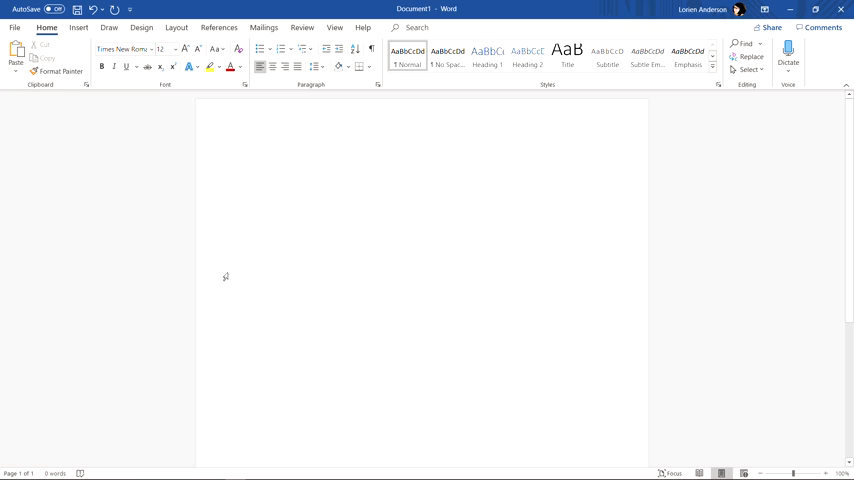
pyautogui.moveTo(152, 200)
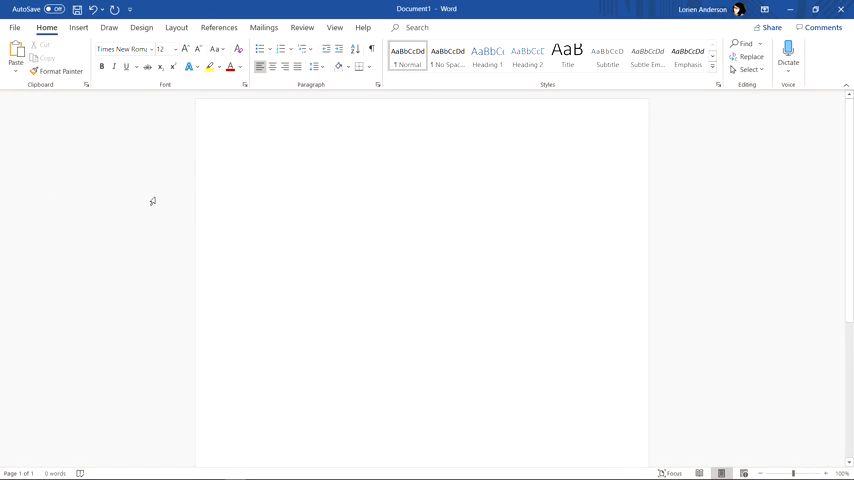
pyautogui.click(248, 156)
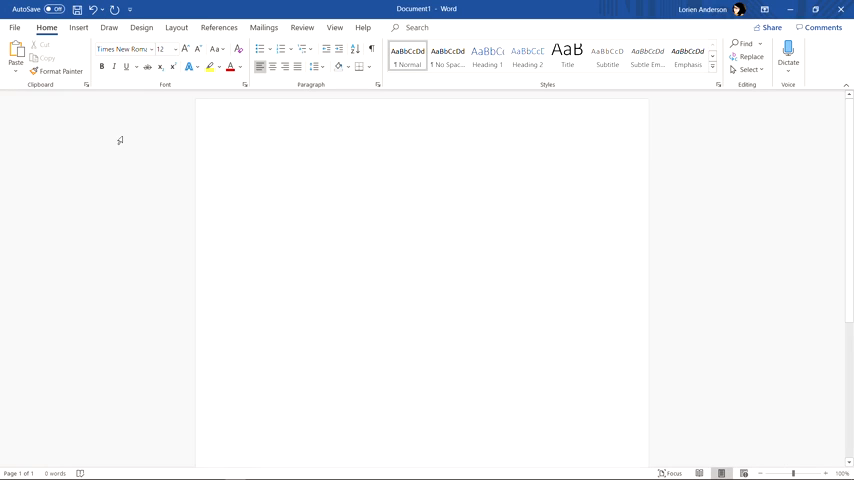
pyautogui.moveTo(176, 28)
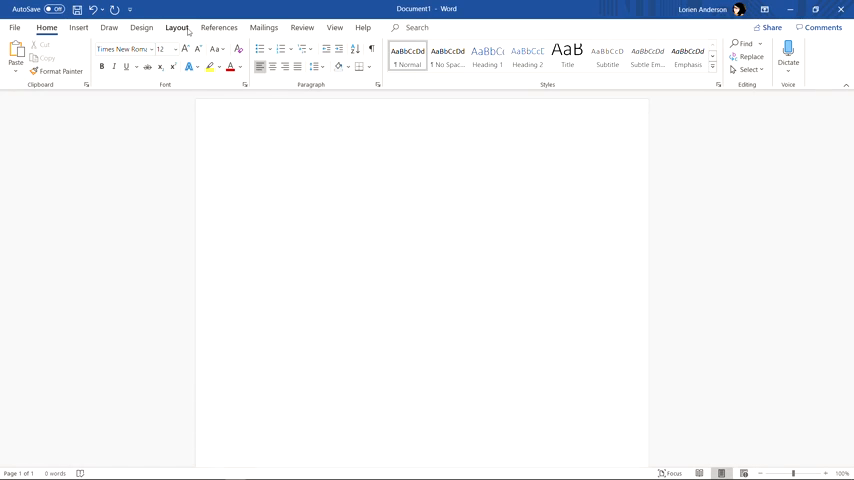
# Browse the Layout margin presets and keep the Normal margins.
pyautogui.click(176, 28)
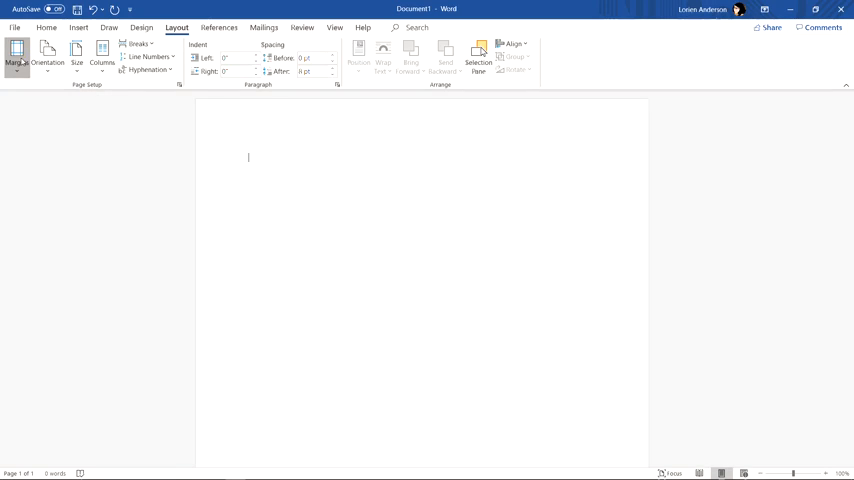
pyautogui.click(14, 56)
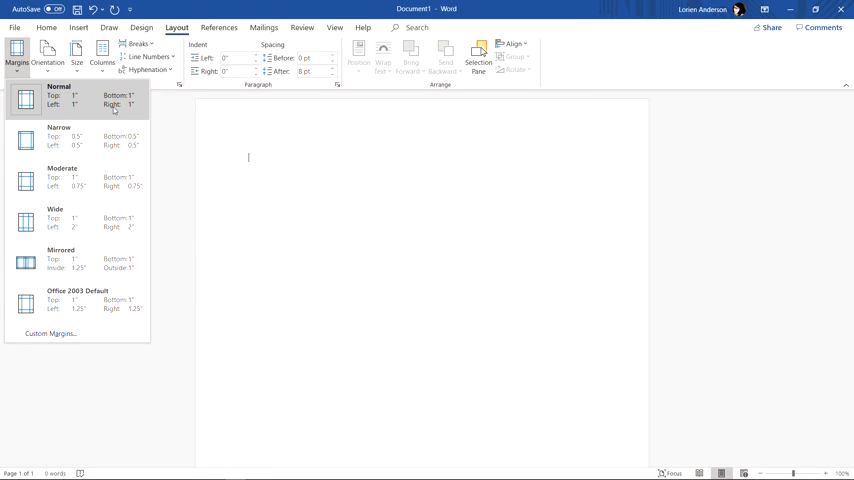
pyautogui.moveTo(104, 178)
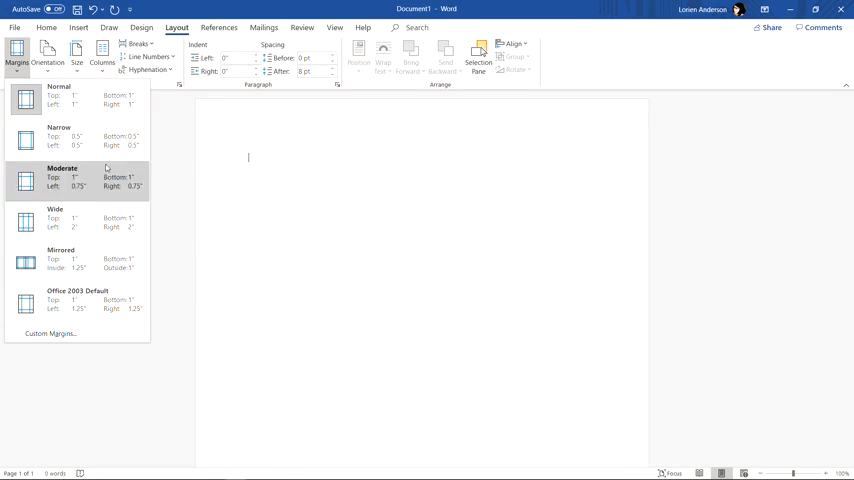
pyautogui.moveTo(76, 96)
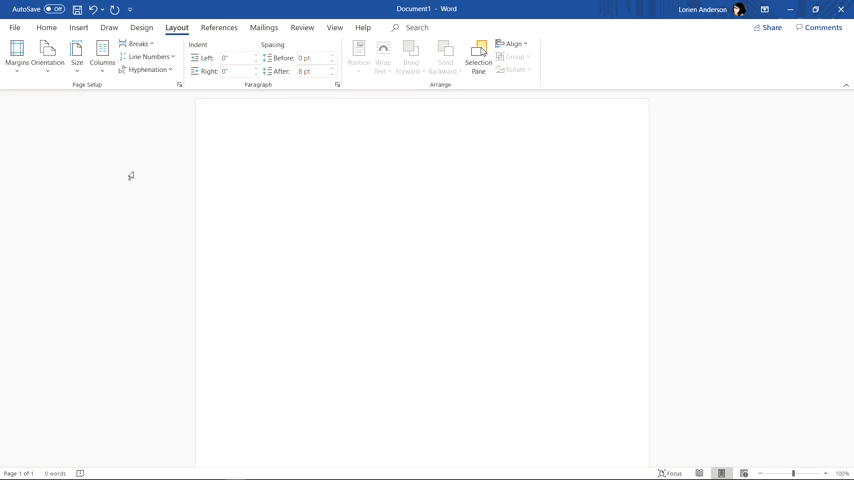
pyautogui.moveTo(112, 144)
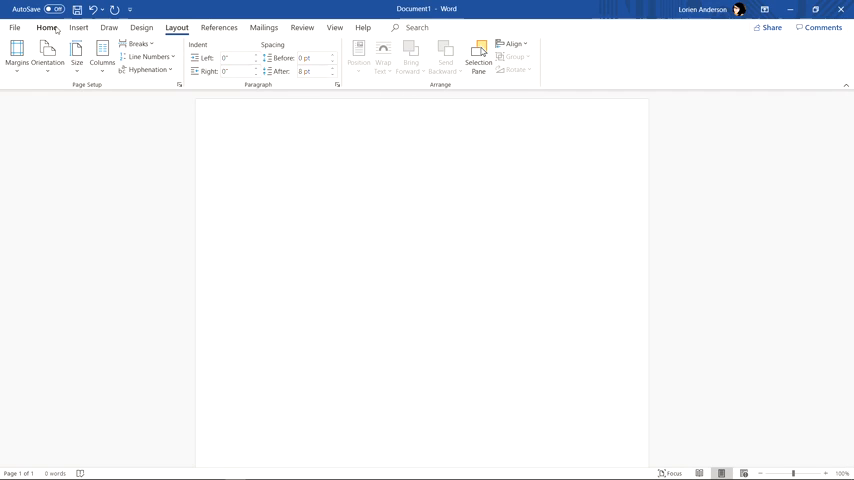
# Set double line spacing and remove the extra space after paragraphs.
pyautogui.click(48, 28)
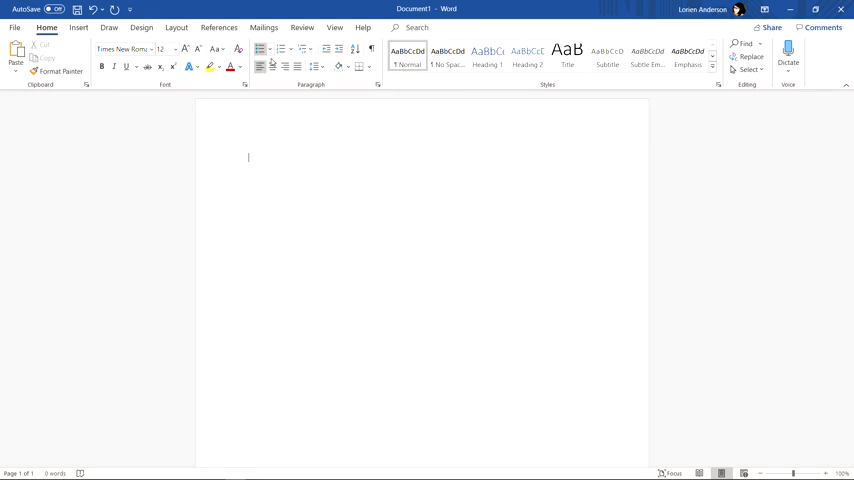
pyautogui.moveTo(316, 66)
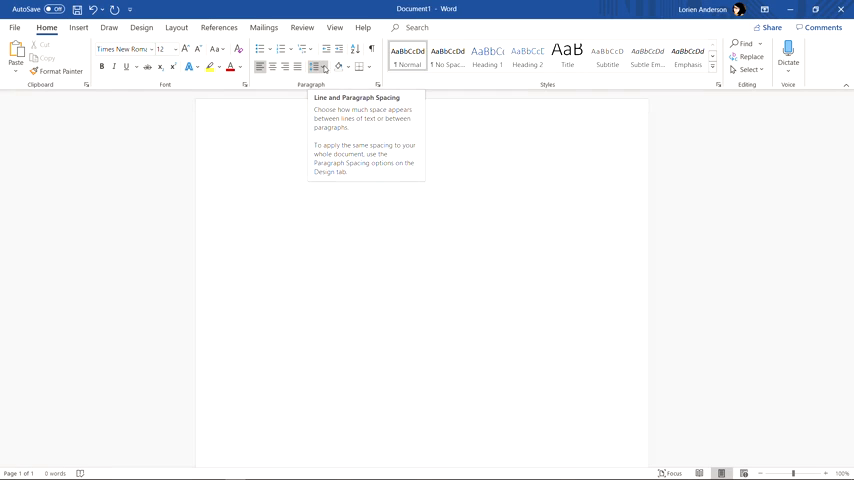
pyautogui.click(322, 66)
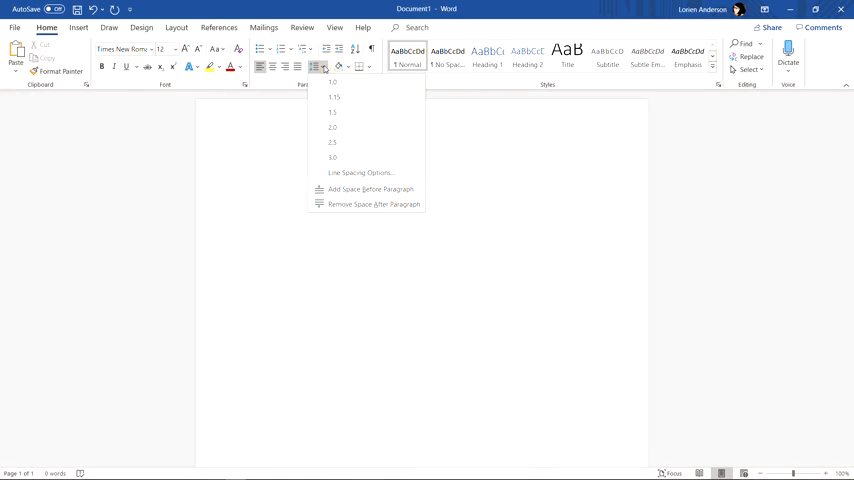
pyautogui.moveTo(342, 128)
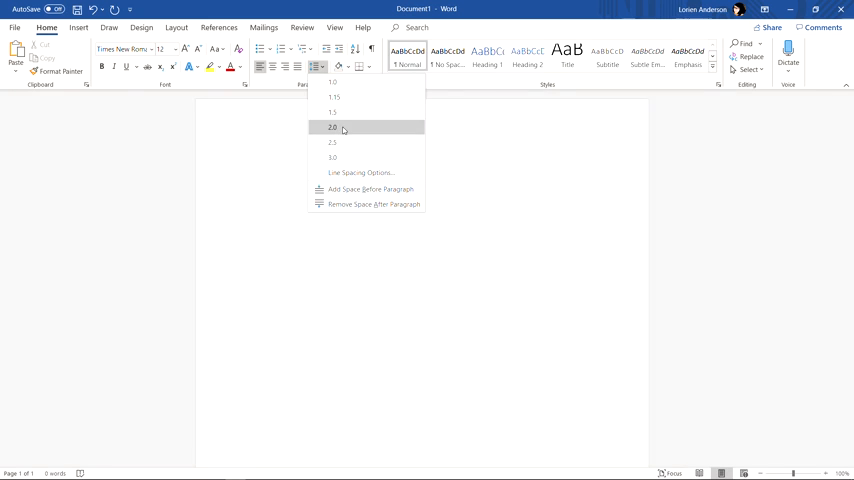
pyautogui.click(332, 128)
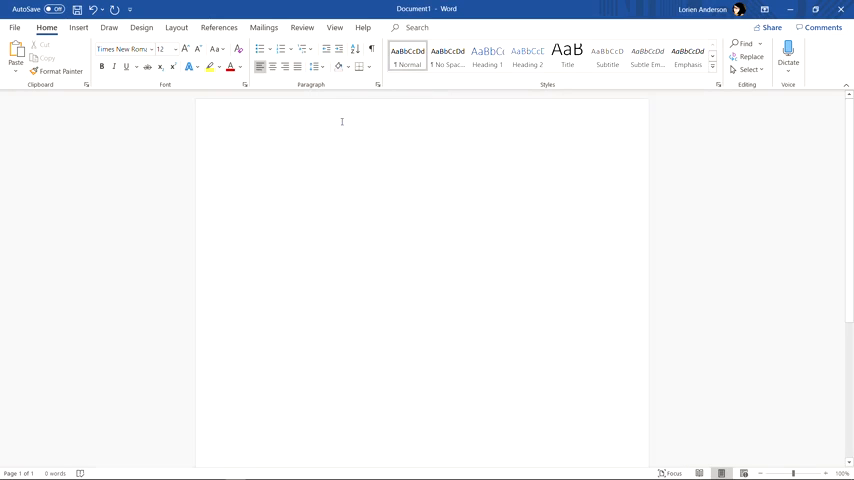
pyautogui.click(320, 68)
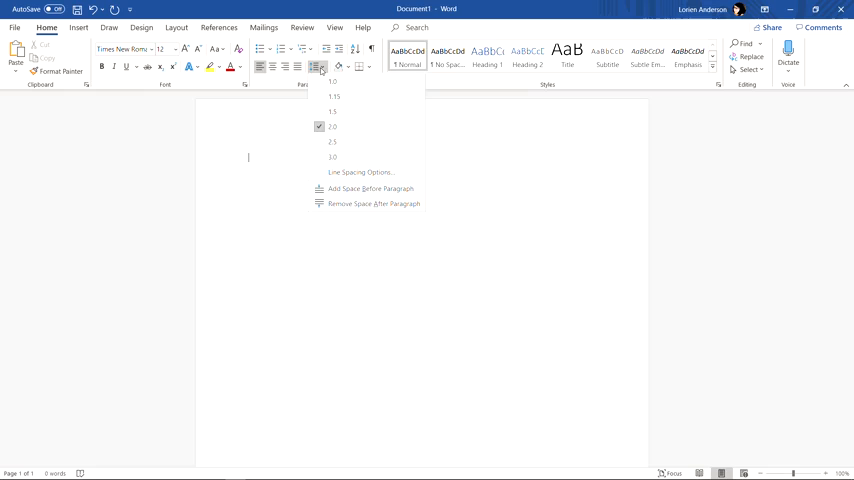
pyautogui.moveTo(372, 204)
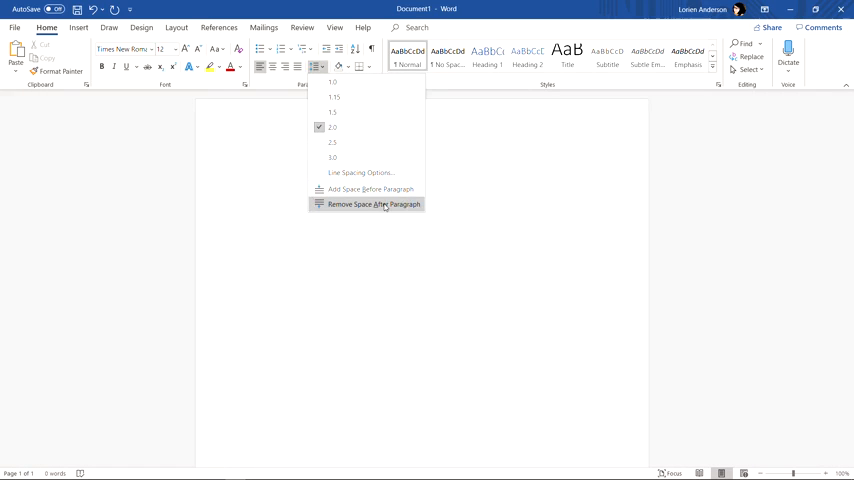
pyautogui.click(374, 204)
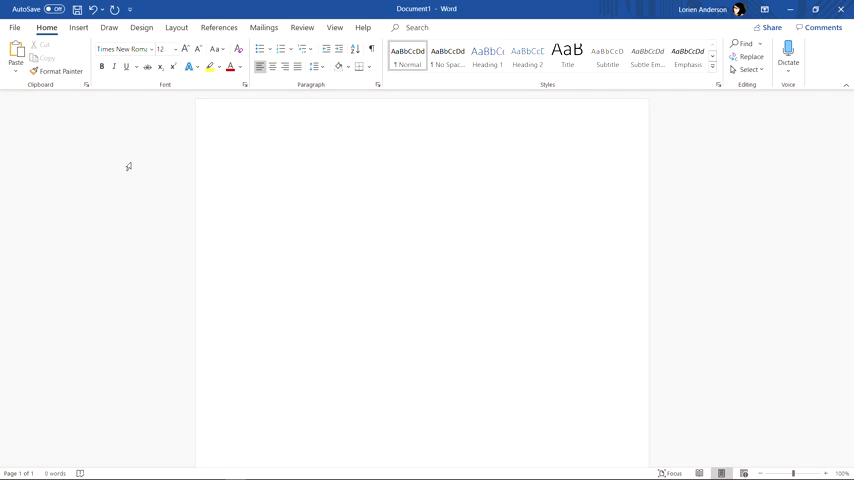
# Edit the page header and browse the top-of-page number placements.
pyautogui.click(248, 156)
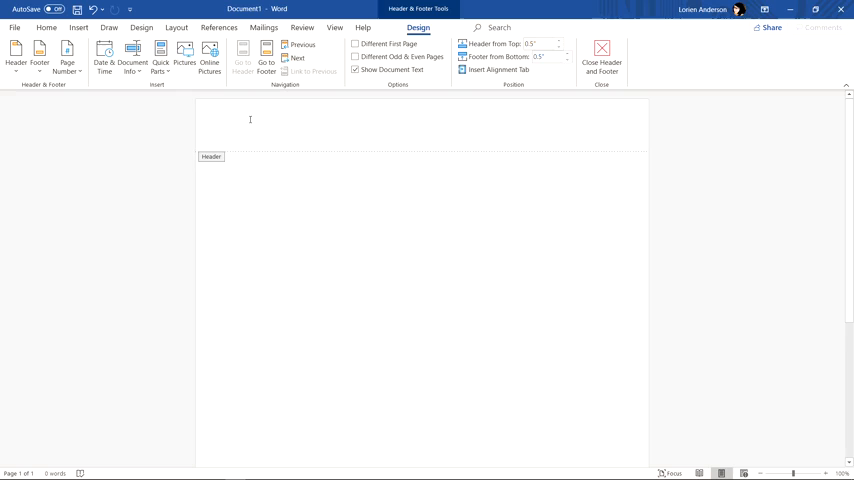
pyautogui.moveTo(98, 178)
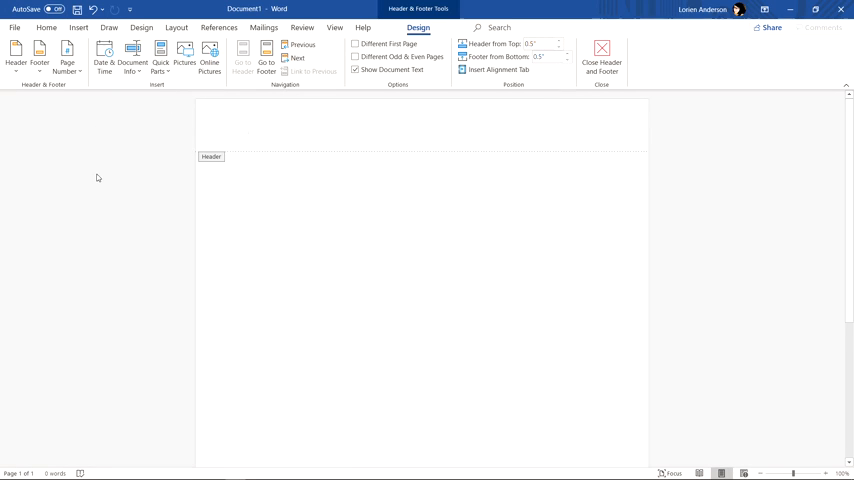
pyautogui.click(248, 130)
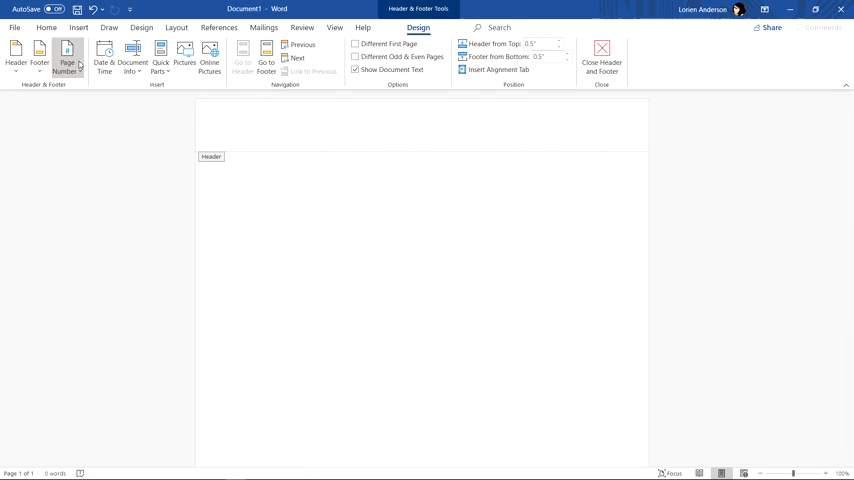
pyautogui.moveTo(66, 60)
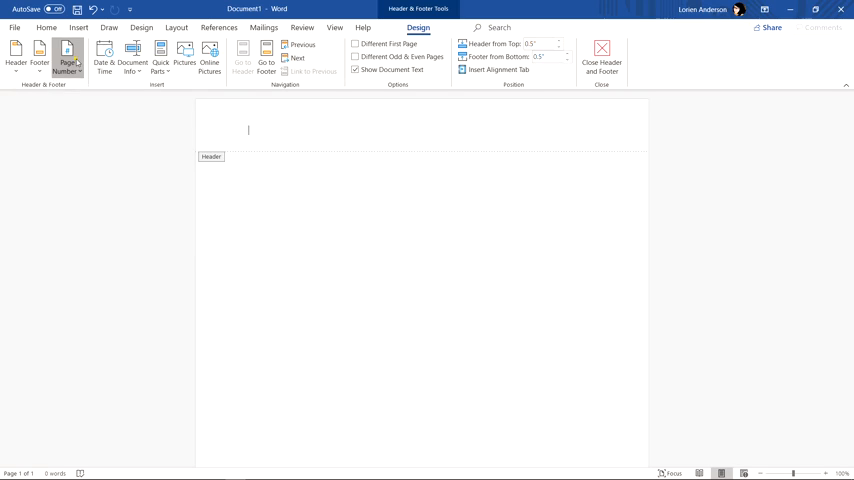
pyautogui.click(66, 58)
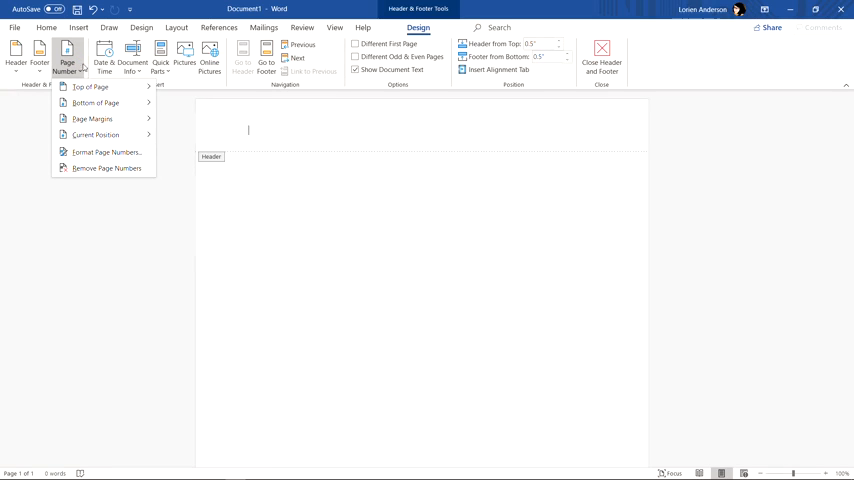
pyautogui.moveTo(88, 88)
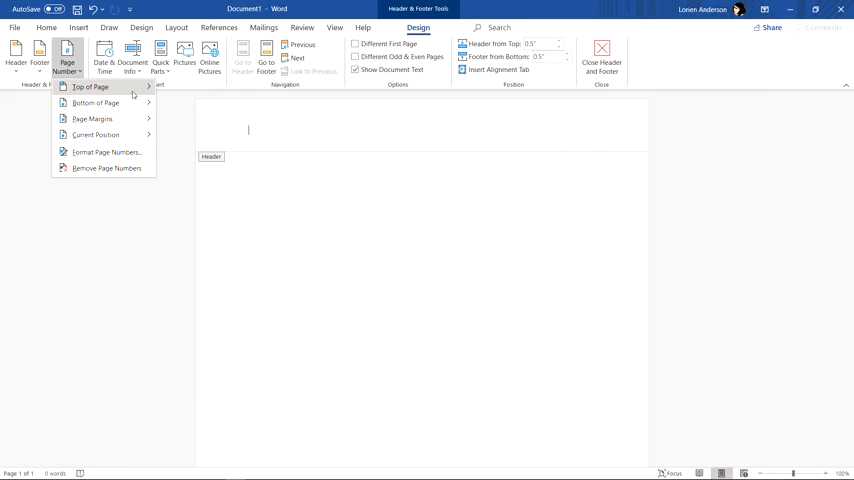
pyautogui.click(90, 88)
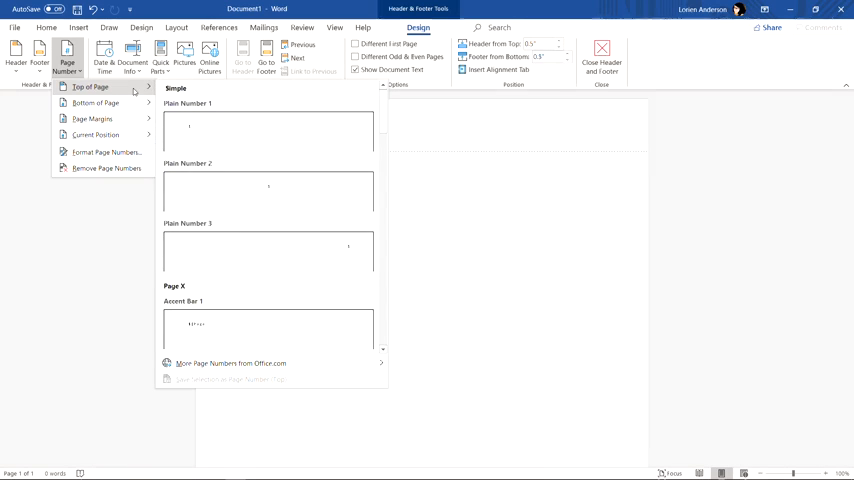
pyautogui.moveTo(324, 250)
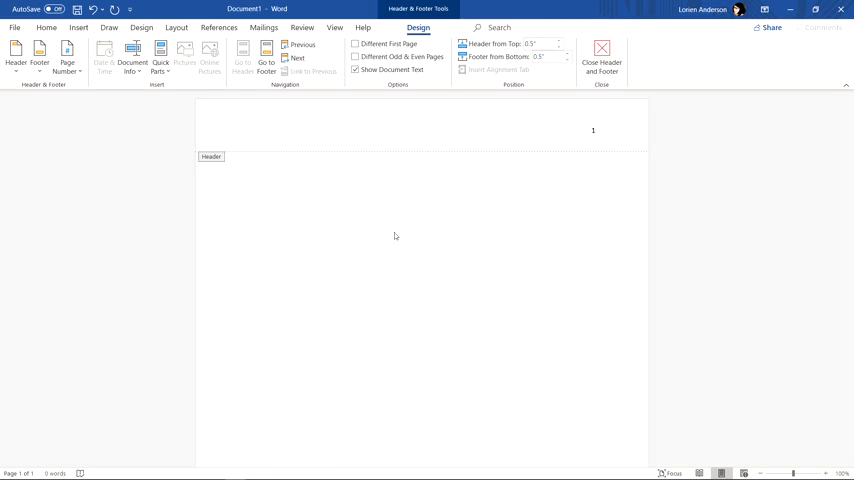
# Add the surname before the header page number and set it to Times New Roman.
pyautogui.write('Art')
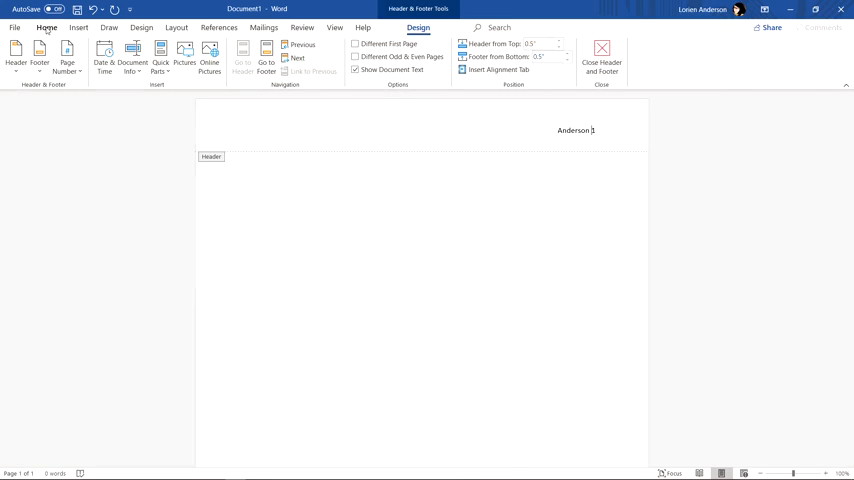
pyautogui.click(46, 28)
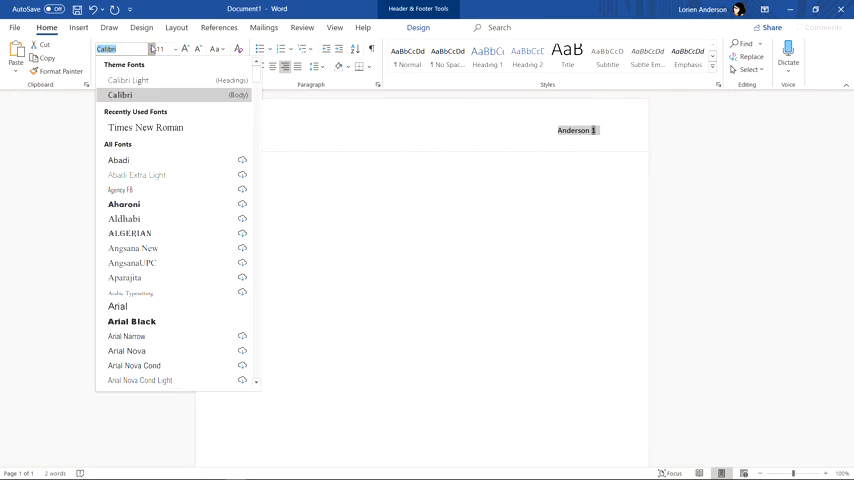
pyautogui.click(144, 128)
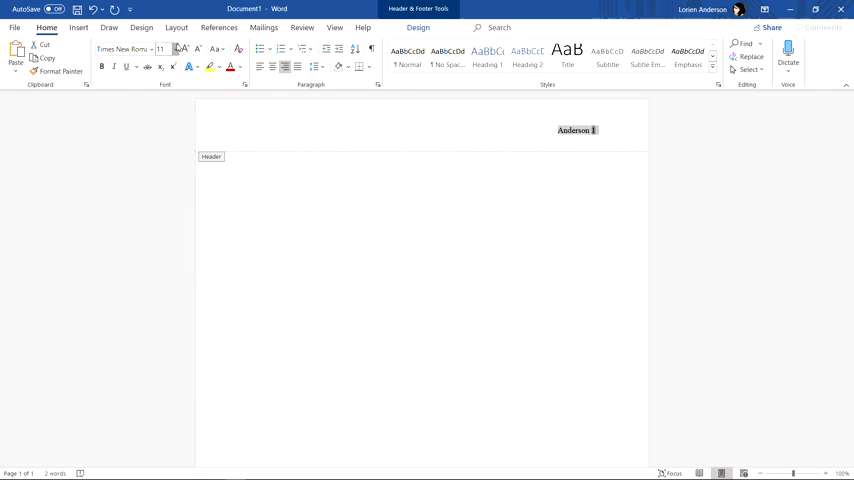
pyautogui.click(162, 48)
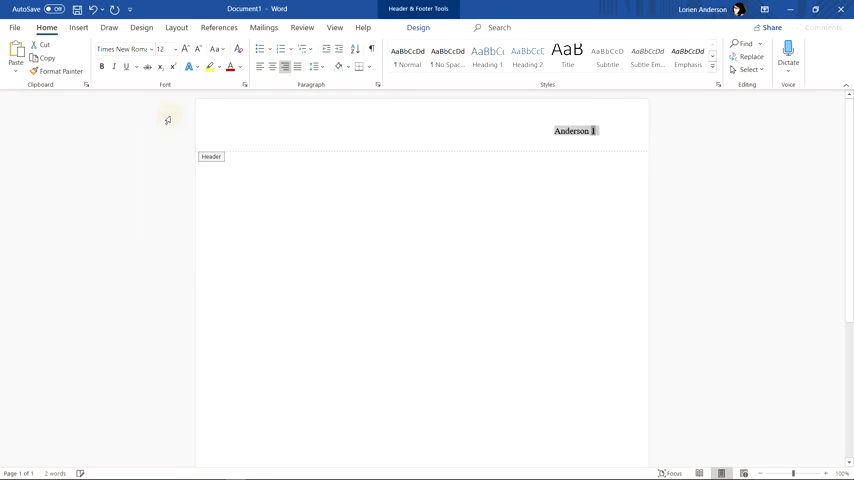
pyautogui.moveTo(392, 220)
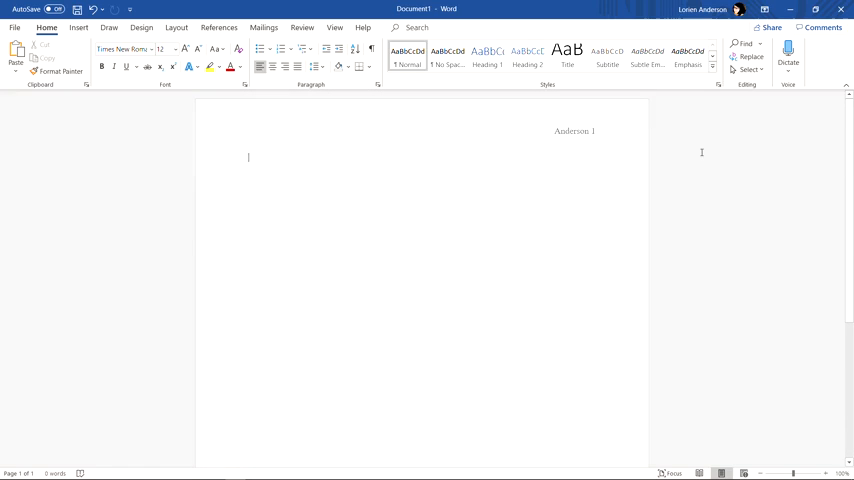
pyautogui.moveTo(412, 258)
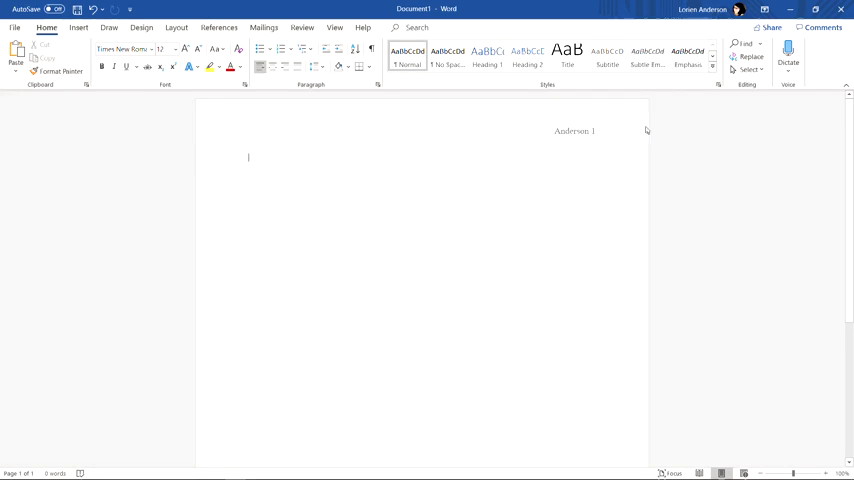
pyautogui.moveTo(756, 304)
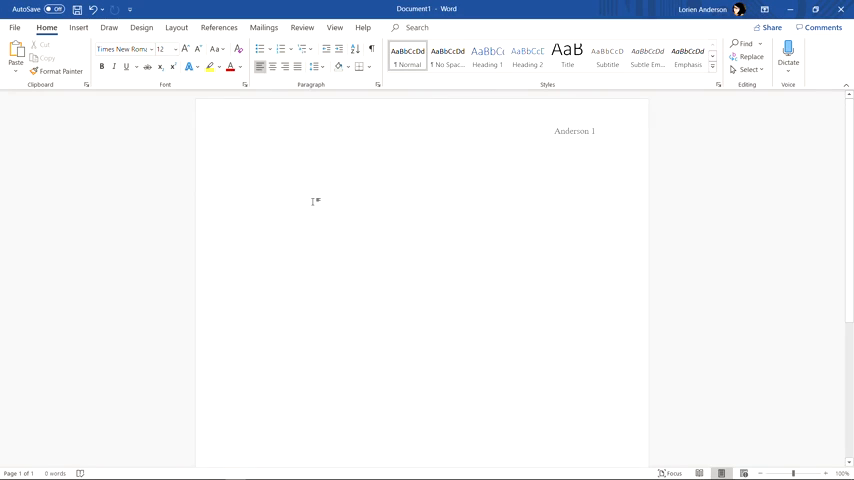
# Write the heading lines: student name, Dr. Mary Smith, English 1100, and 2 April 2020.
pyautogui.write('Lorien Anderson')
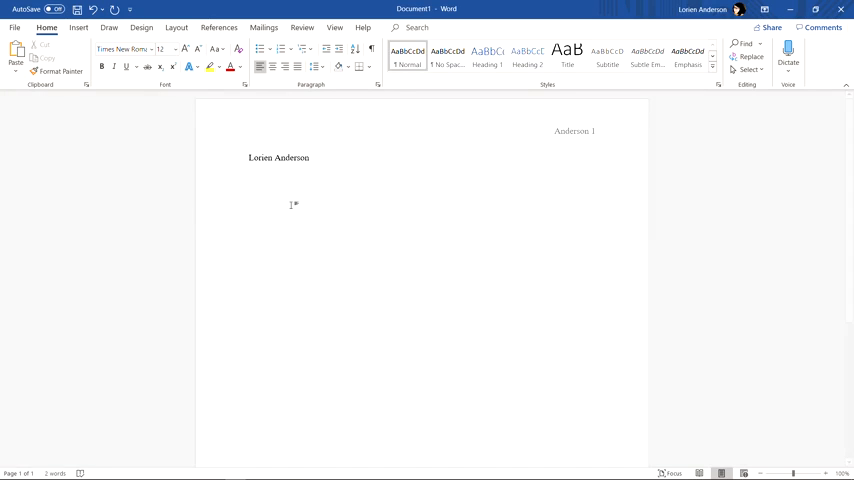
pyautogui.write('D')
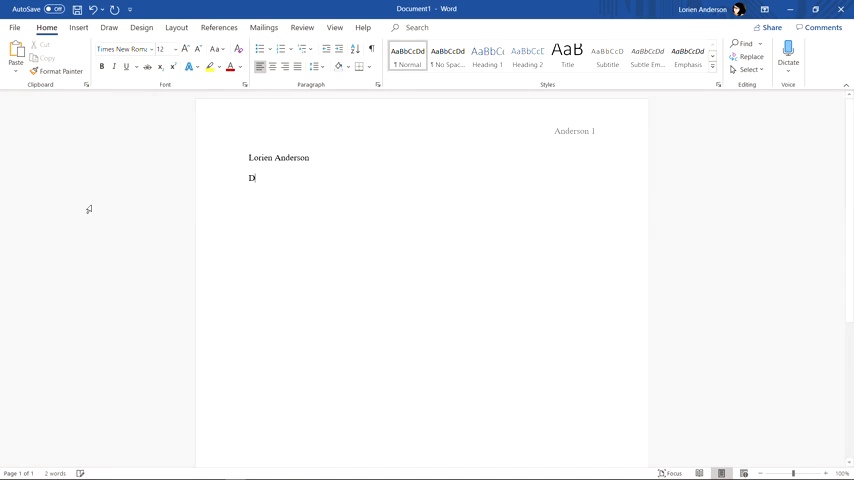
pyautogui.write('r. Mary')
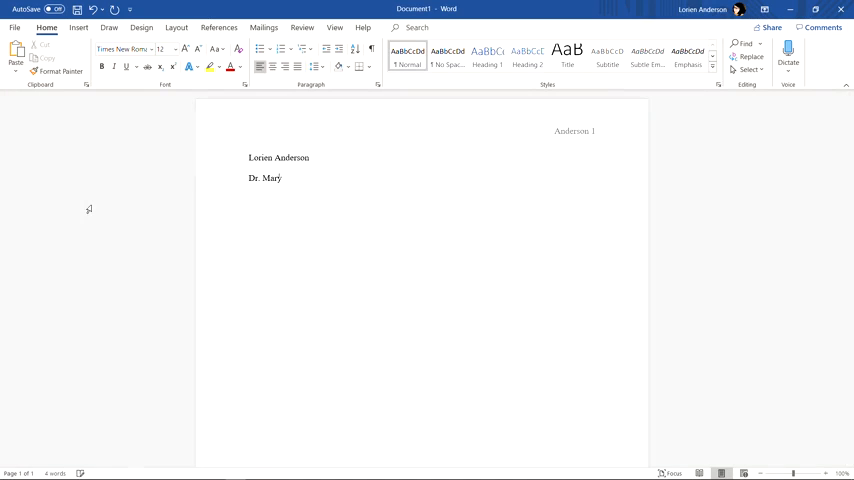
pyautogui.write('Smith')
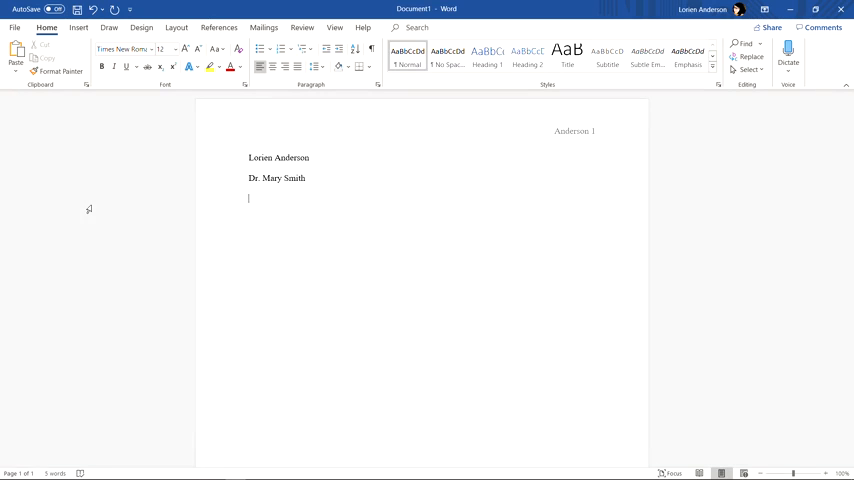
pyautogui.write('En')
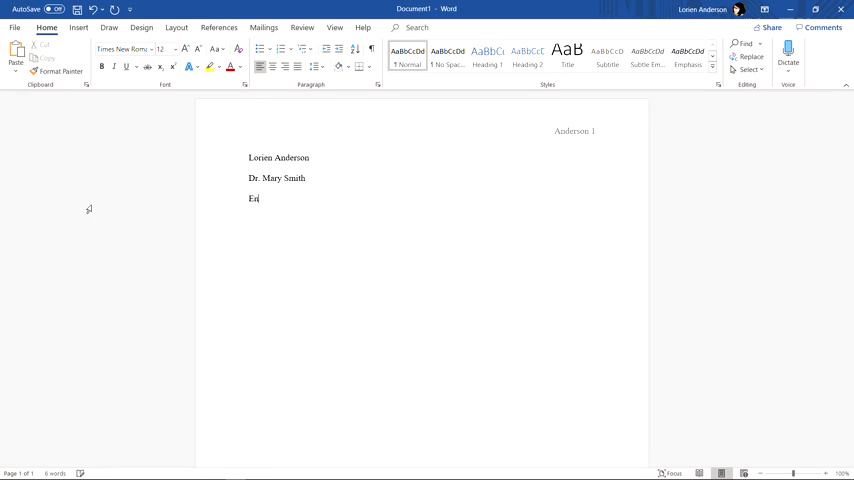
pyautogui.write('glish 1100')
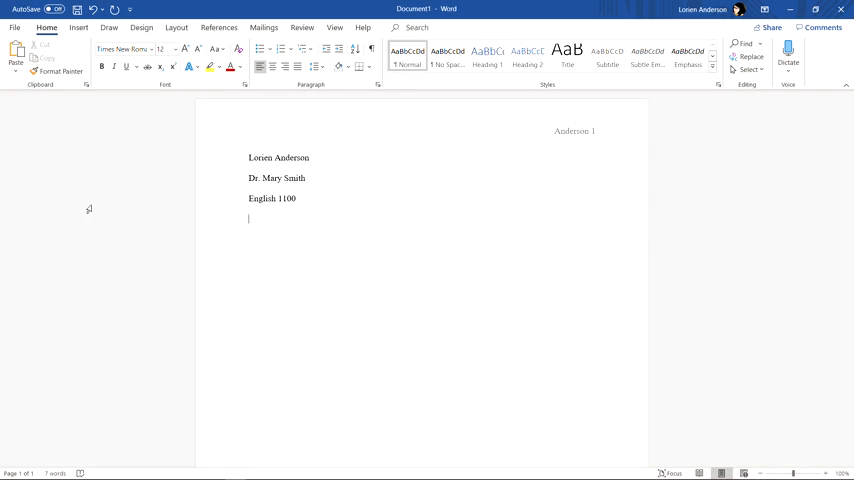
pyautogui.write('2')
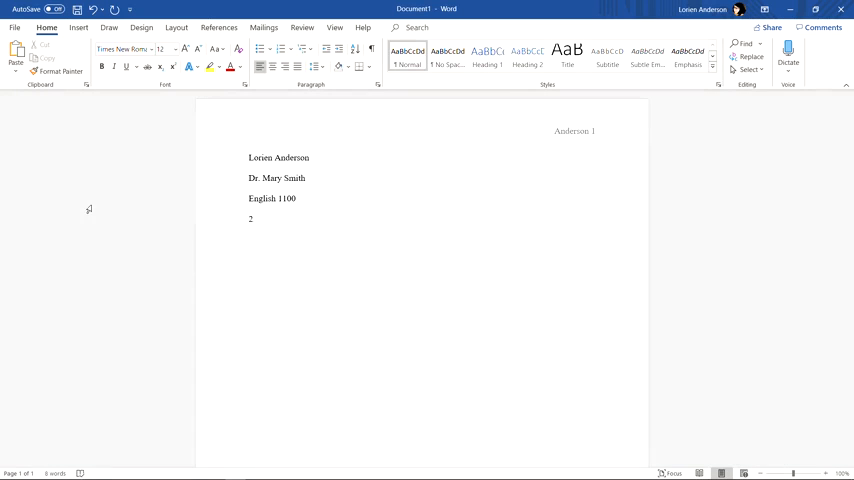
pyautogui.write('April 2020')
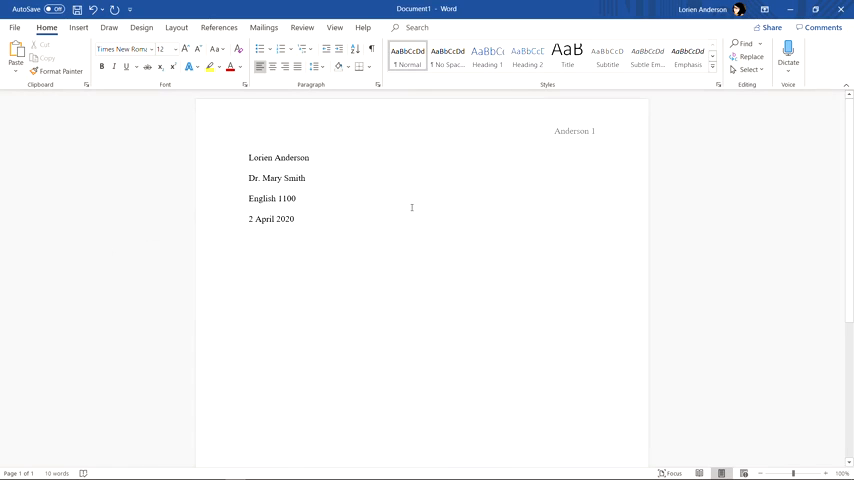
pyautogui.moveTo(144, 208)
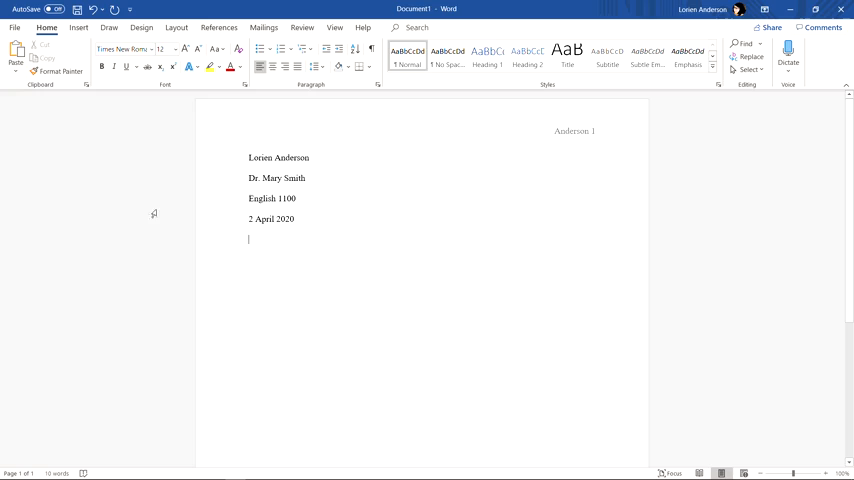
pyautogui.moveTo(130, 172)
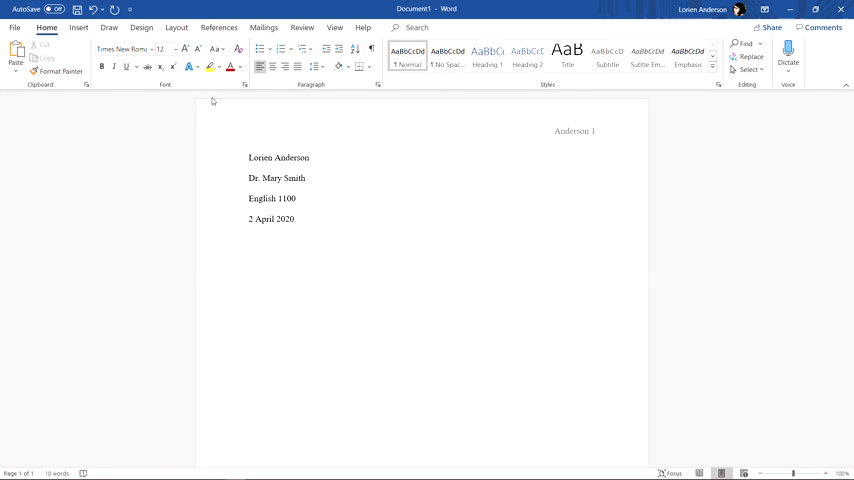
pyautogui.moveTo(180, 188)
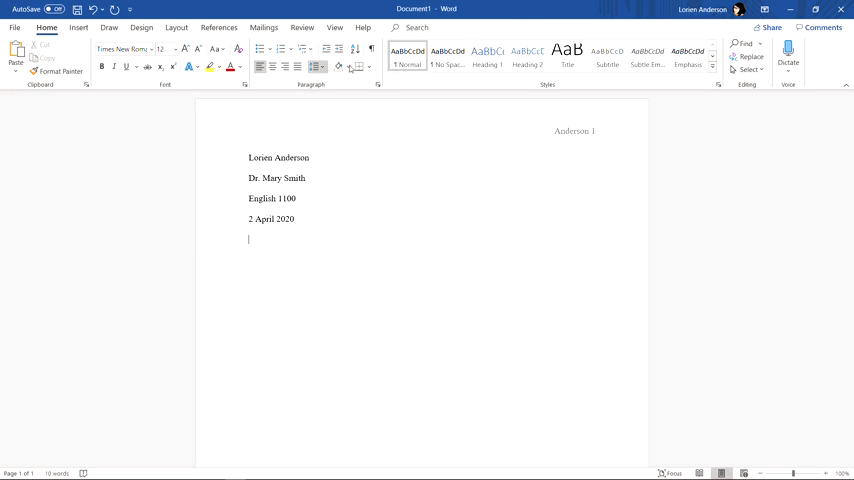
pyautogui.moveTo(272, 68)
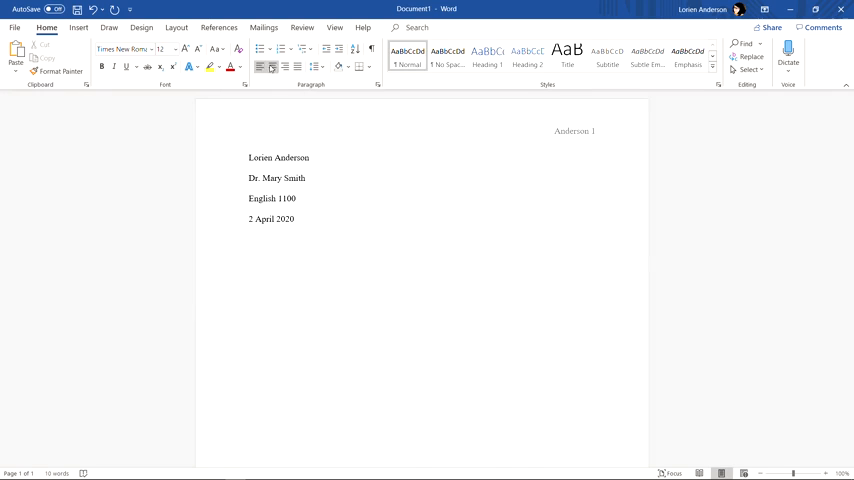
pyautogui.moveTo(284, 68)
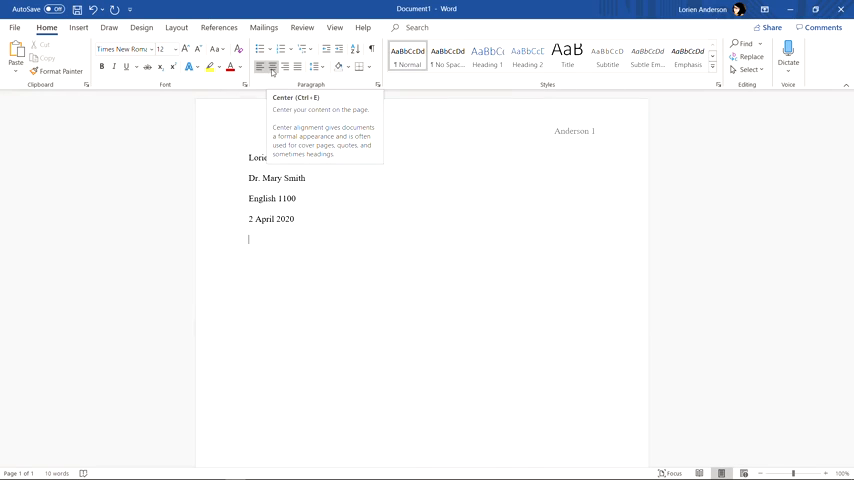
pyautogui.moveTo(140, 158)
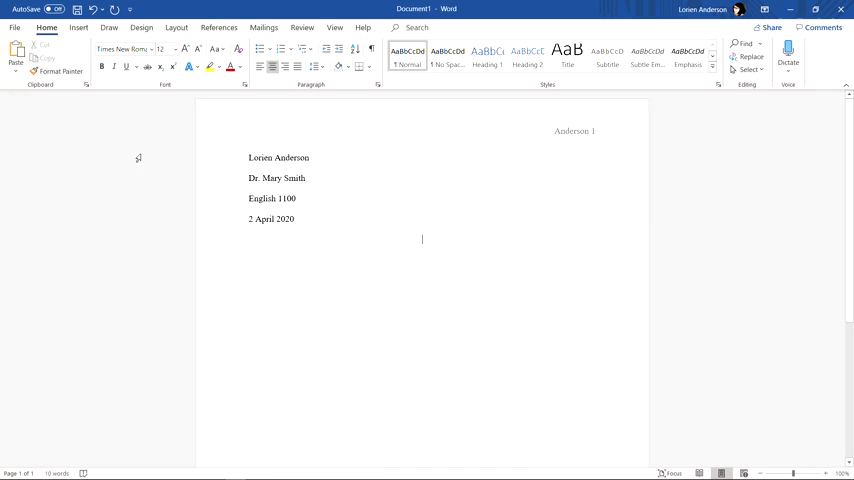
# Add the centered title 'My Title' and start the body with 'Begin writing'.
pyautogui.write('My Title')
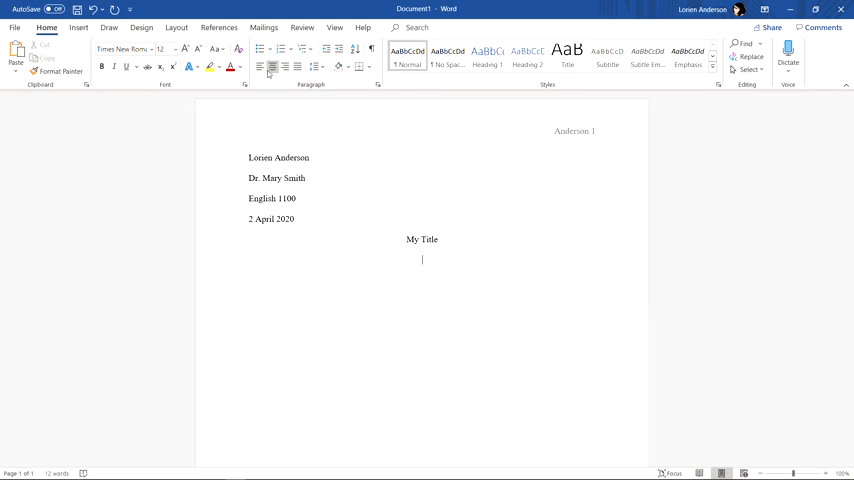
pyautogui.moveTo(262, 66)
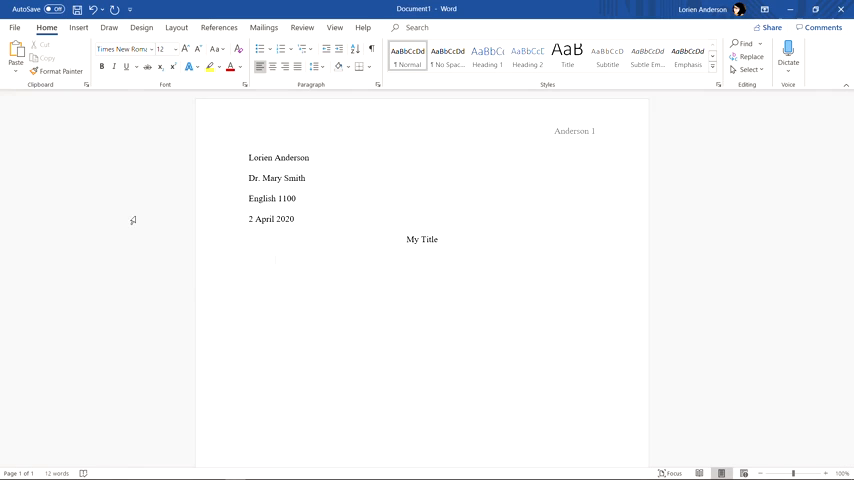
pyautogui.write('Begin writing.')
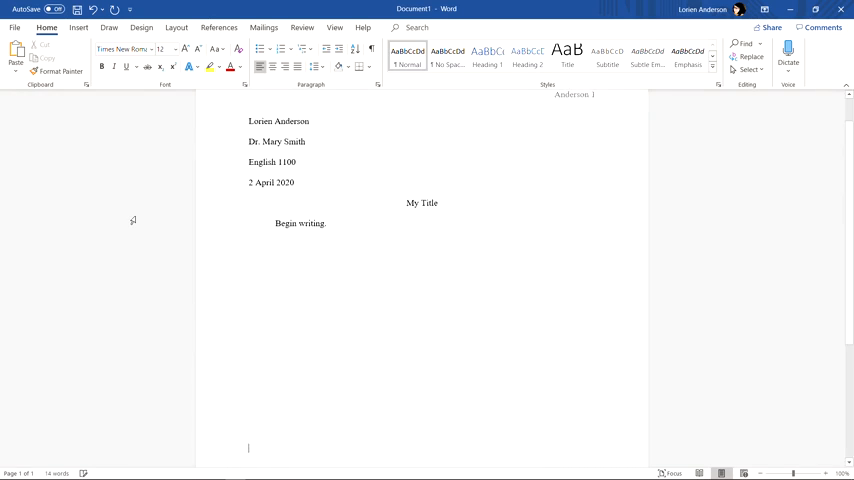
# Head the new second page with a centered 'Works Cited' title.
pyautogui.scroll(-3)
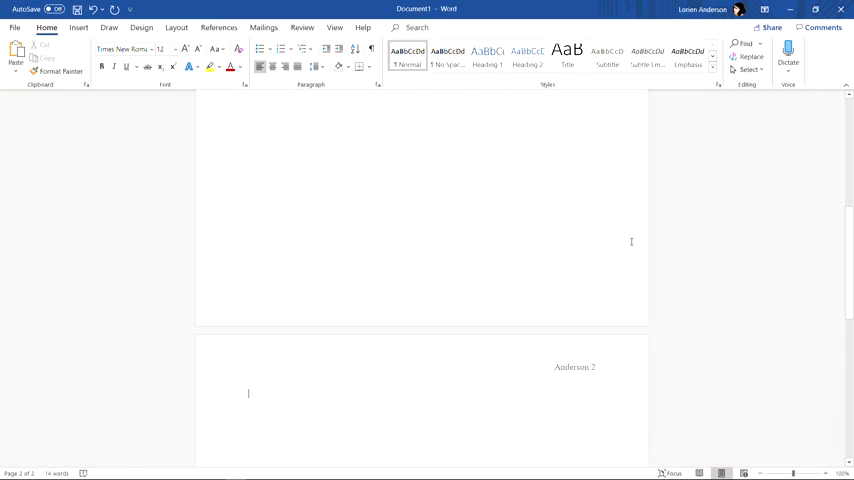
pyautogui.moveTo(168, 156)
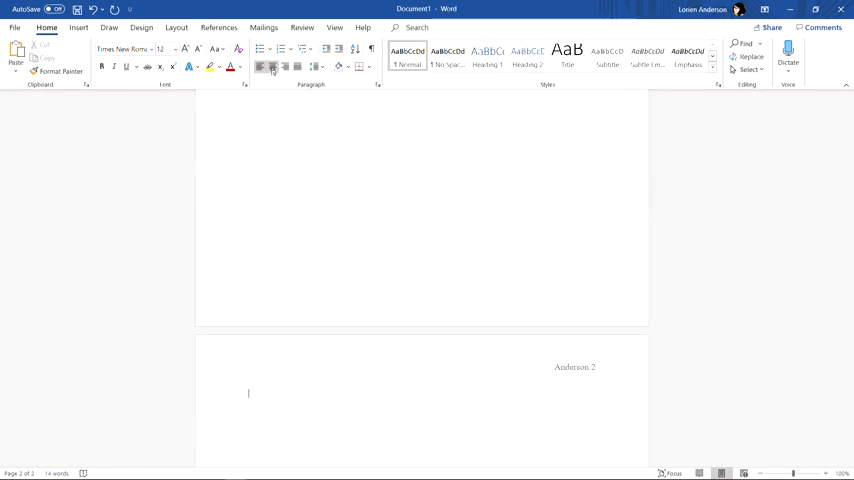
pyautogui.moveTo(272, 68)
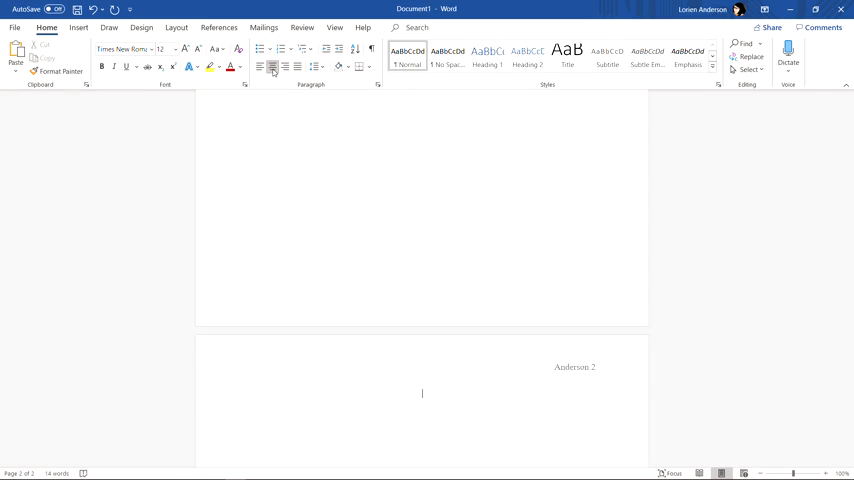
pyautogui.write('Works Cite')
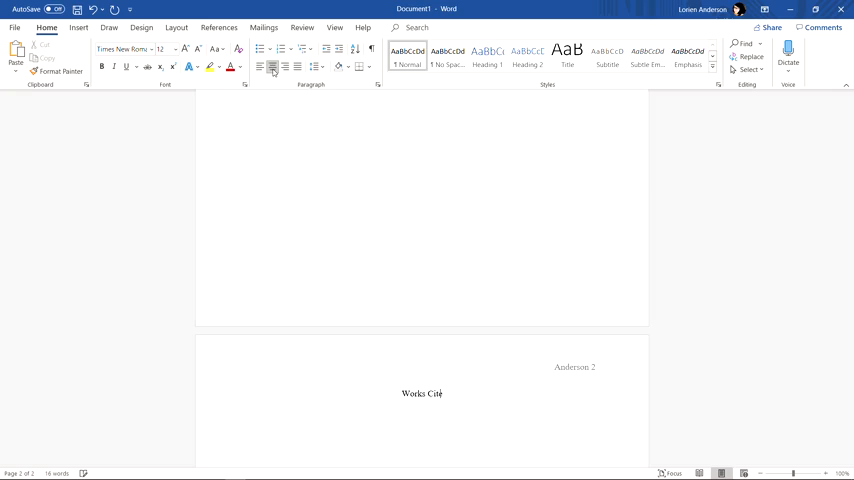
pyautogui.write('d')
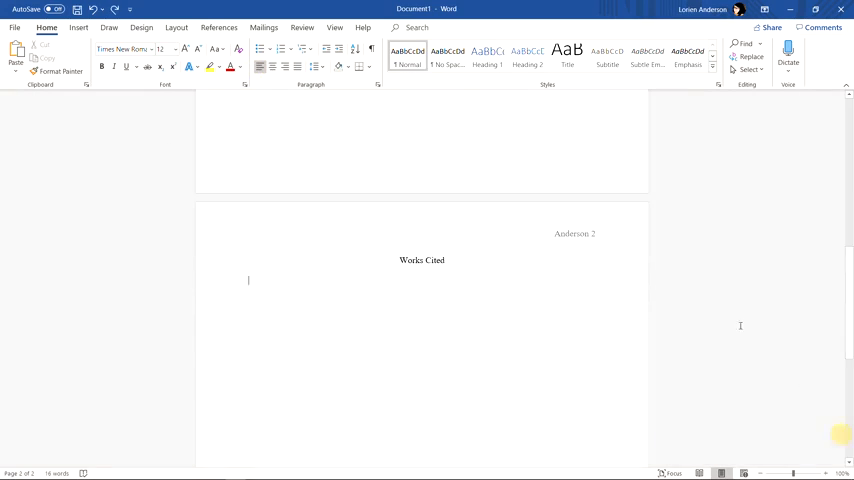
pyautogui.moveTo(140, 242)
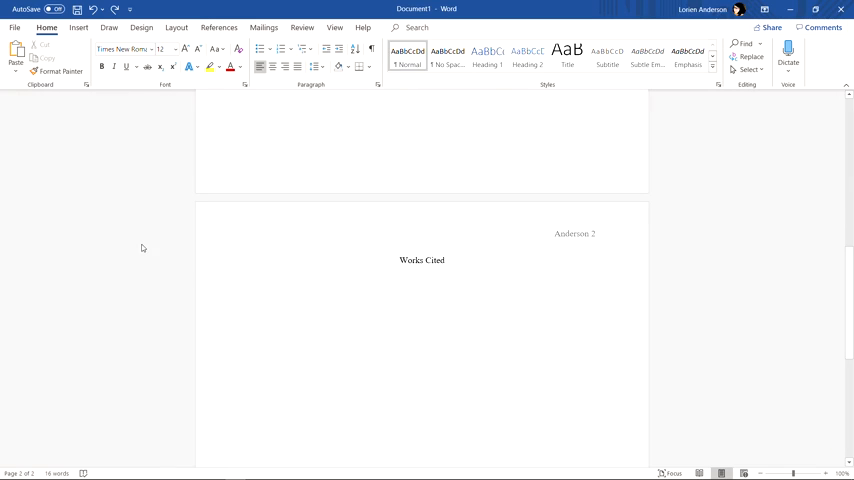
pyautogui.moveTo(128, 252)
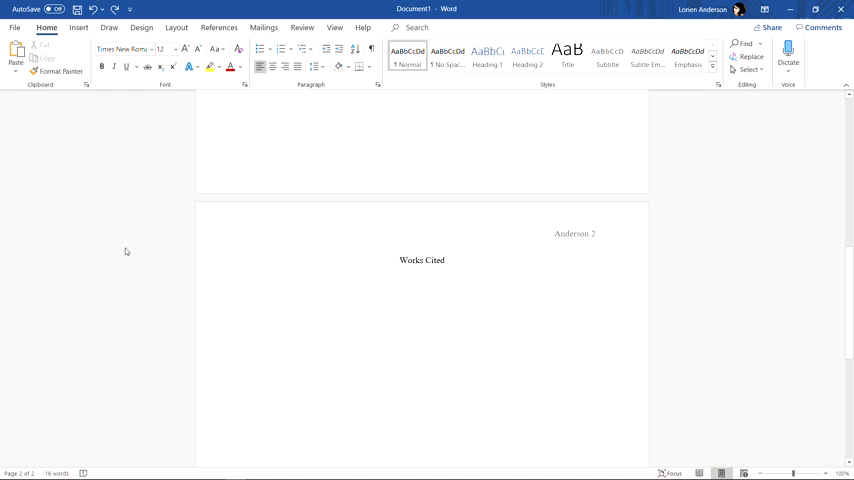
# Paste the Gorman 'five laws of library science' citation under Works Cited.
pyautogui.click(248, 280)
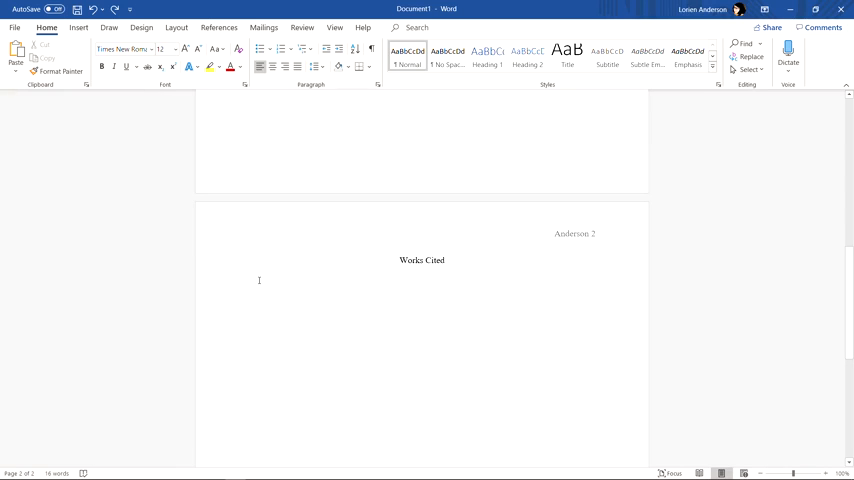
pyautogui.rightClick(260, 280)
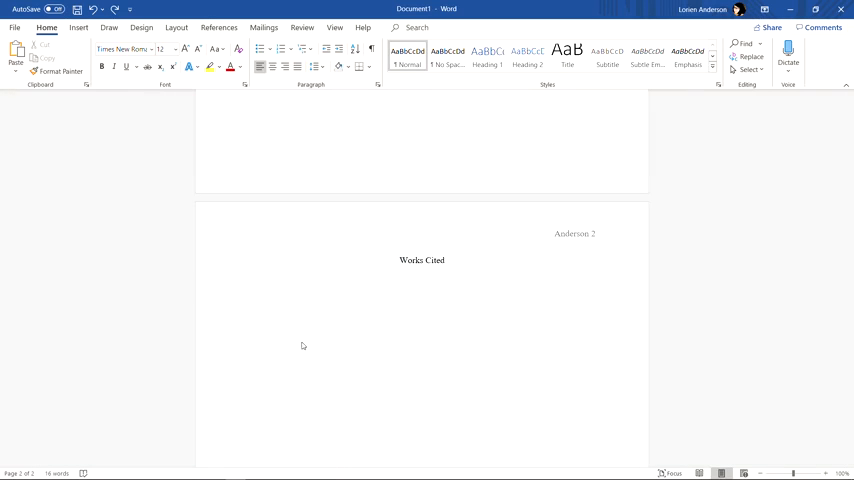
pyautogui.press('ctrl+v')
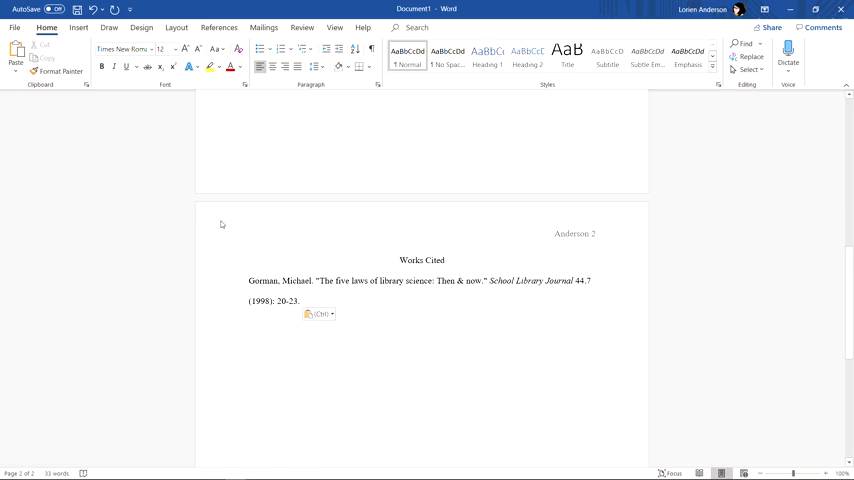
pyautogui.scroll(3)
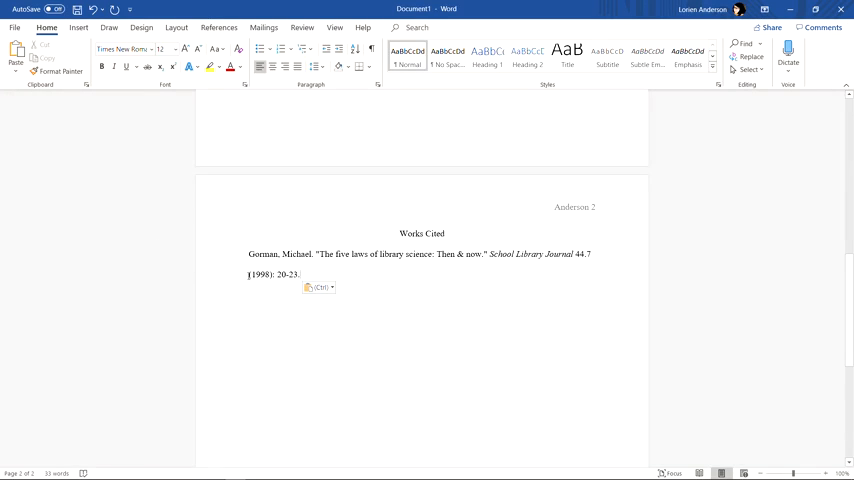
pyautogui.moveTo(156, 304)
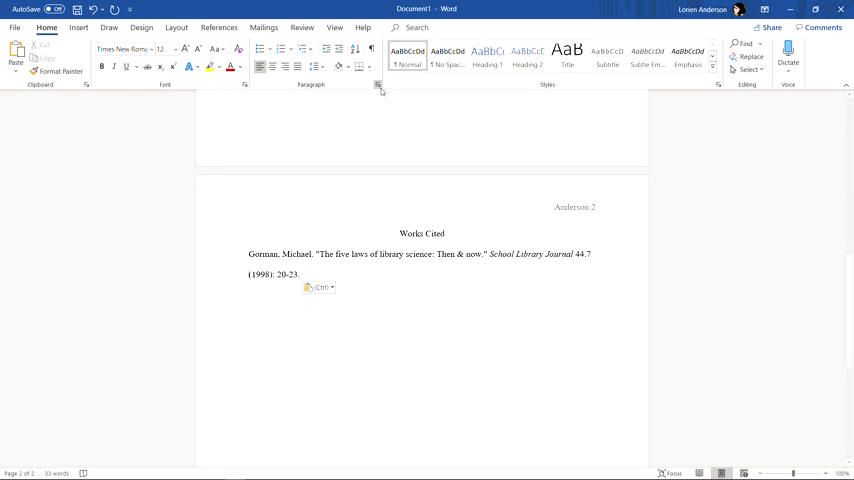
pyautogui.moveTo(378, 84)
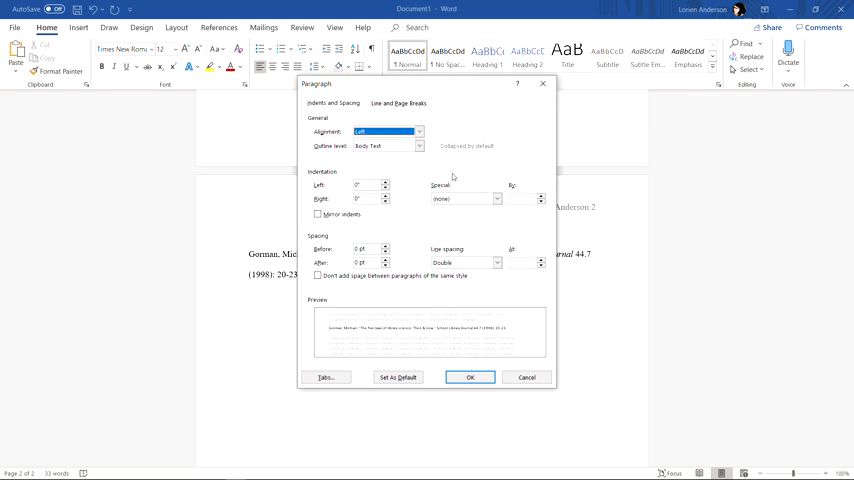
pyautogui.moveTo(344, 198)
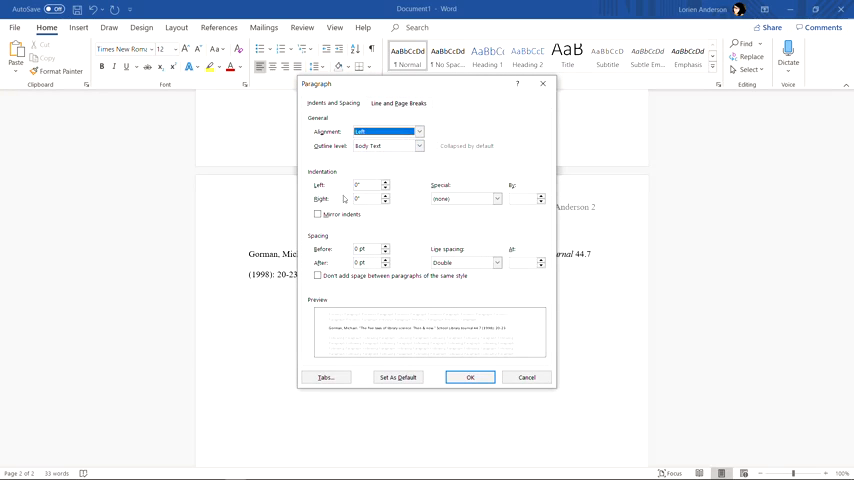
pyautogui.moveTo(412, 198)
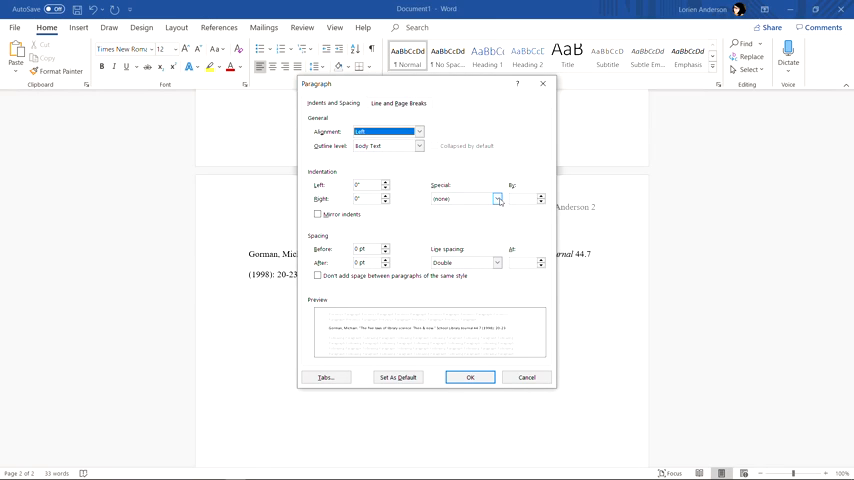
# Set the citation's Special indentation to Hanging and apply it.
pyautogui.click(496, 198)
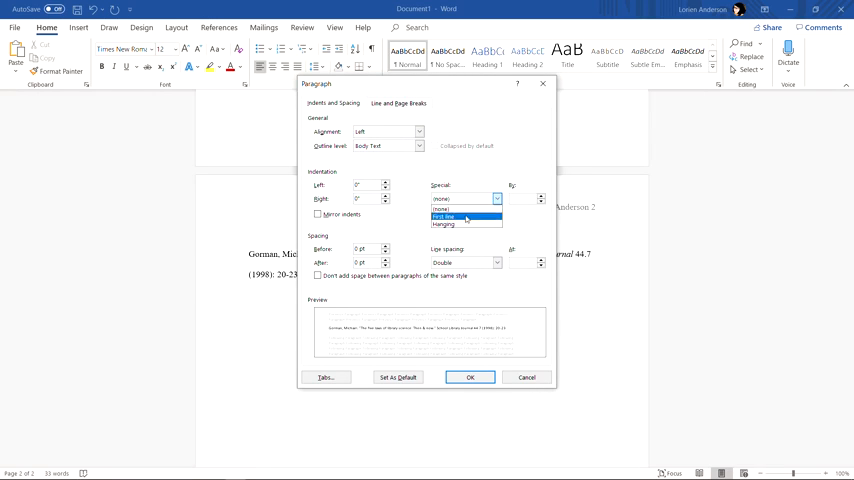
pyautogui.click(444, 224)
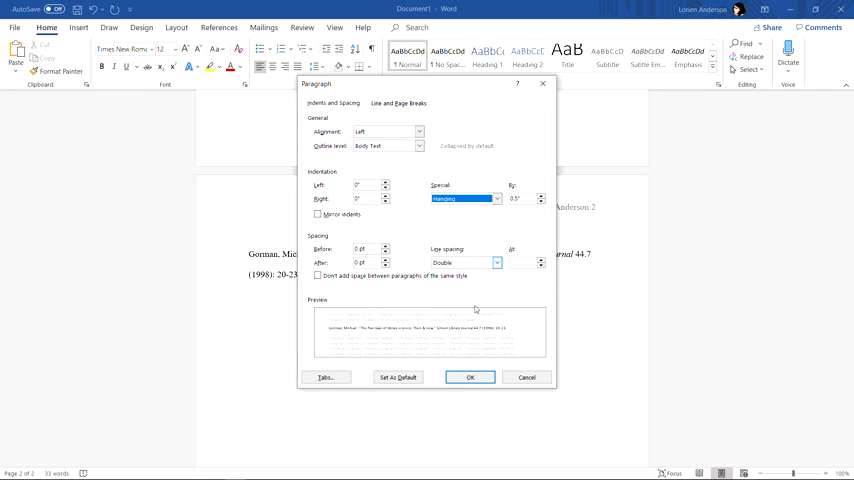
pyautogui.click(470, 376)
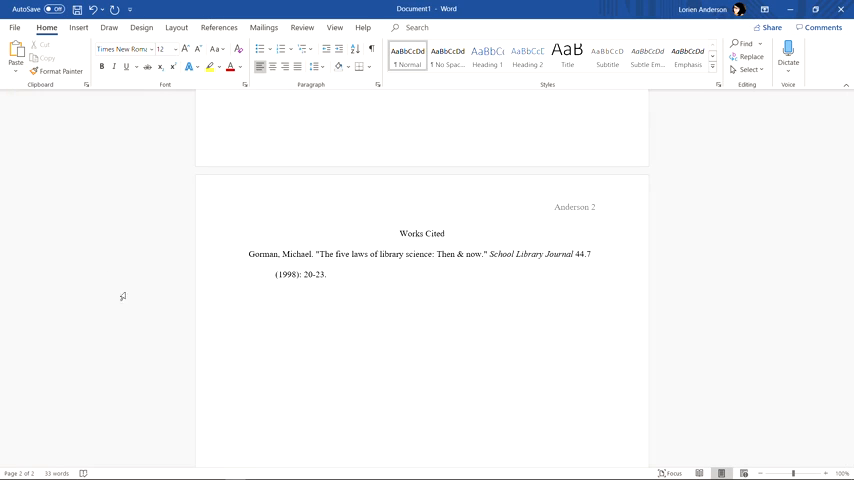
pyautogui.moveTo(128, 200)
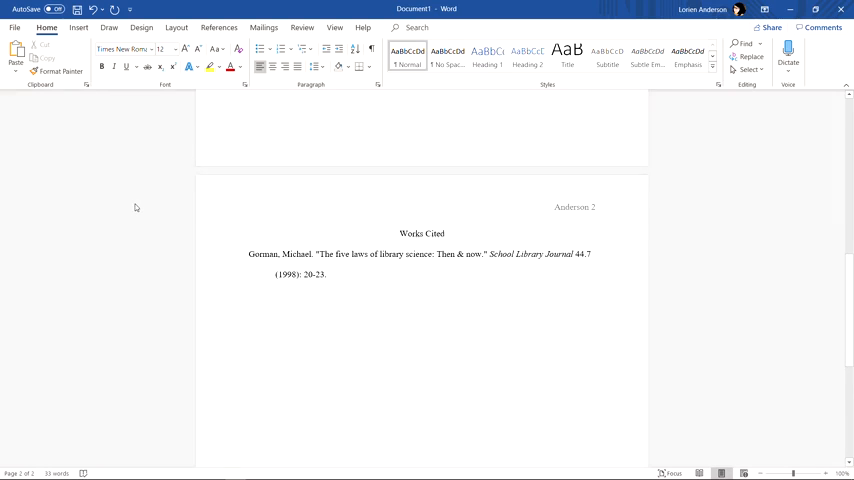
pyautogui.scroll(-3)
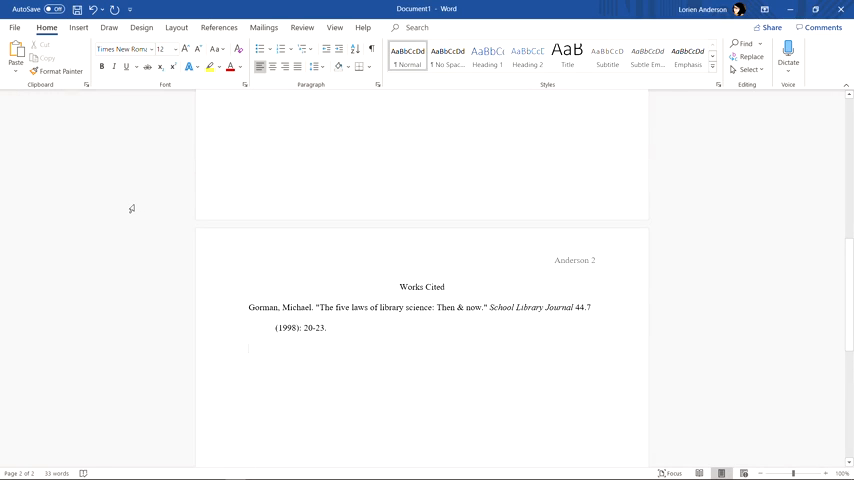
pyautogui.scroll(3)
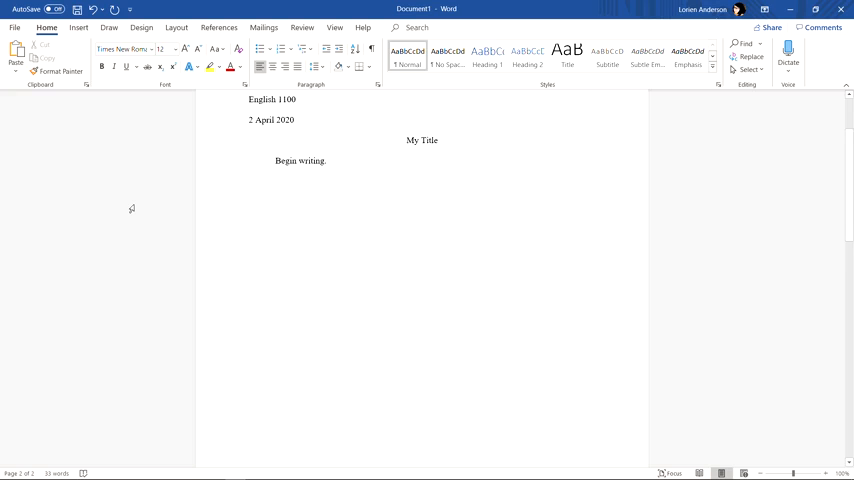
pyautogui.scroll(3)
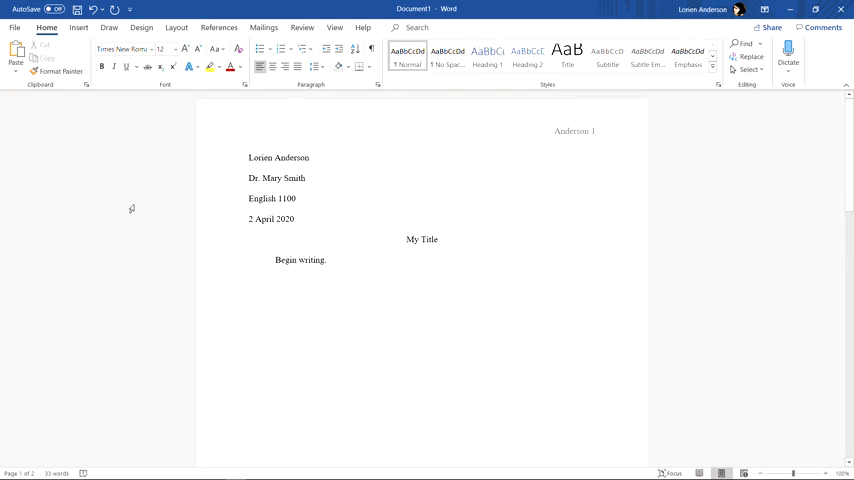
pyautogui.scroll(-3)
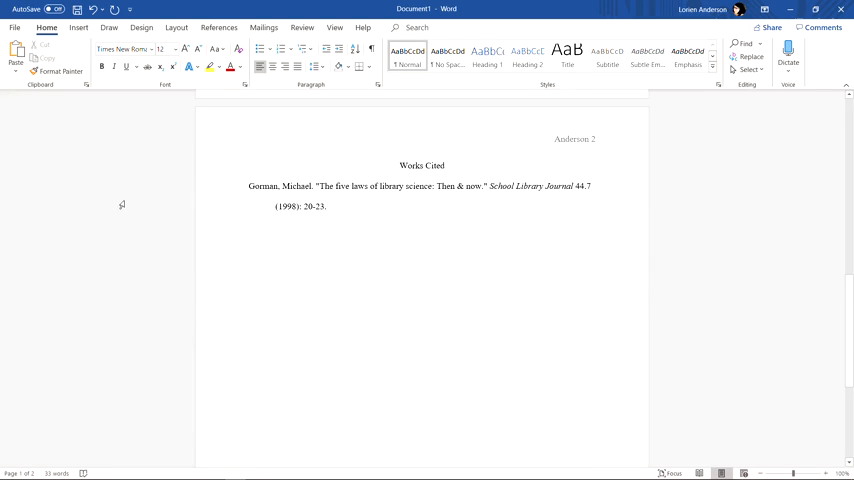